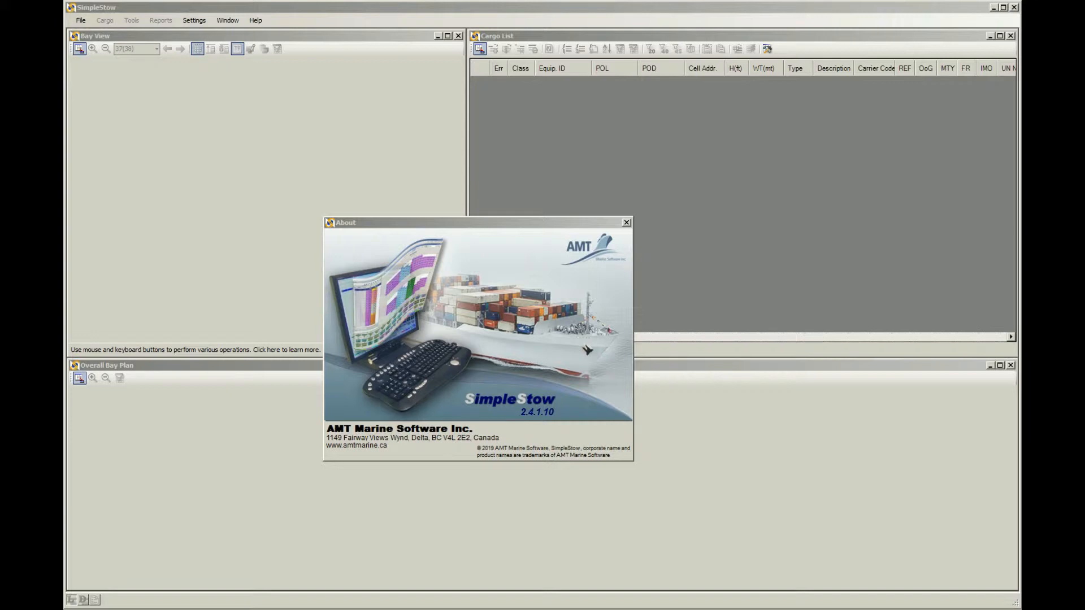
Dismiss the About window and start a BAPLIE import via File > Import EDIFACT.
click(625, 223)
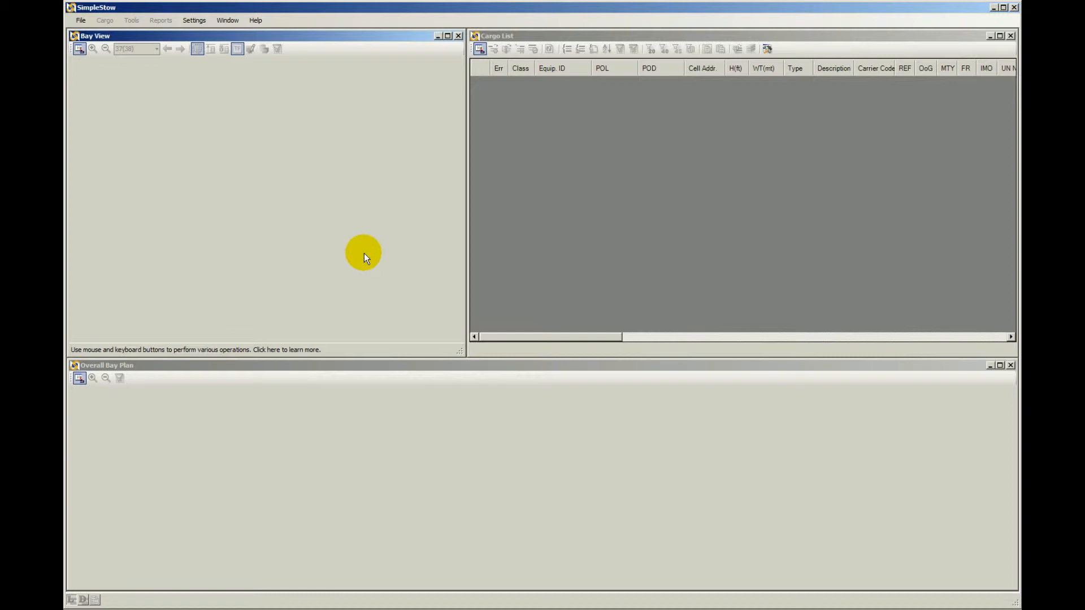
mouse_move(81, 21)
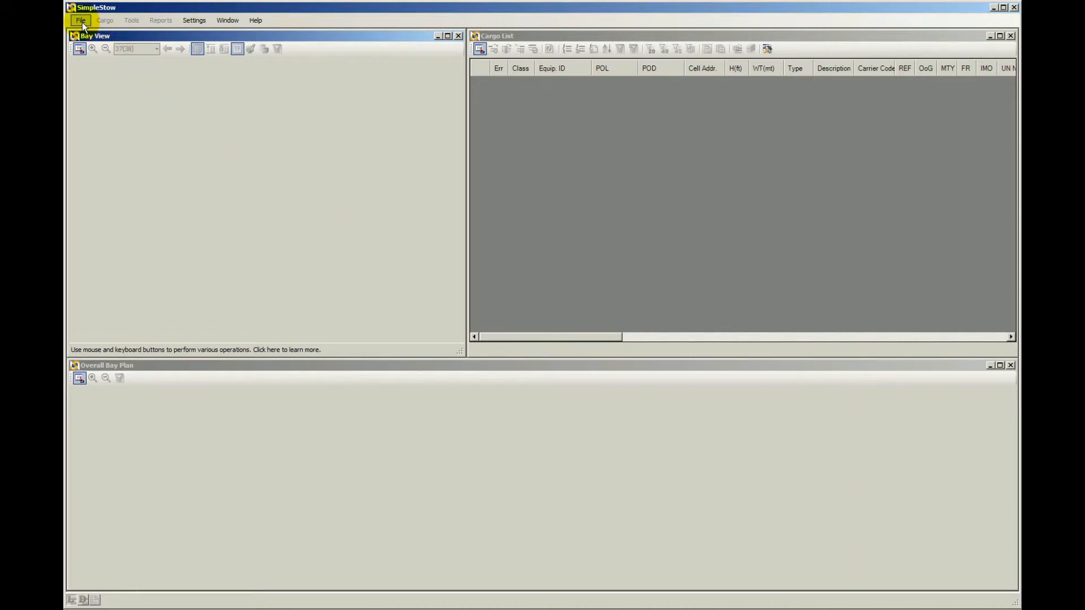
click(80, 19)
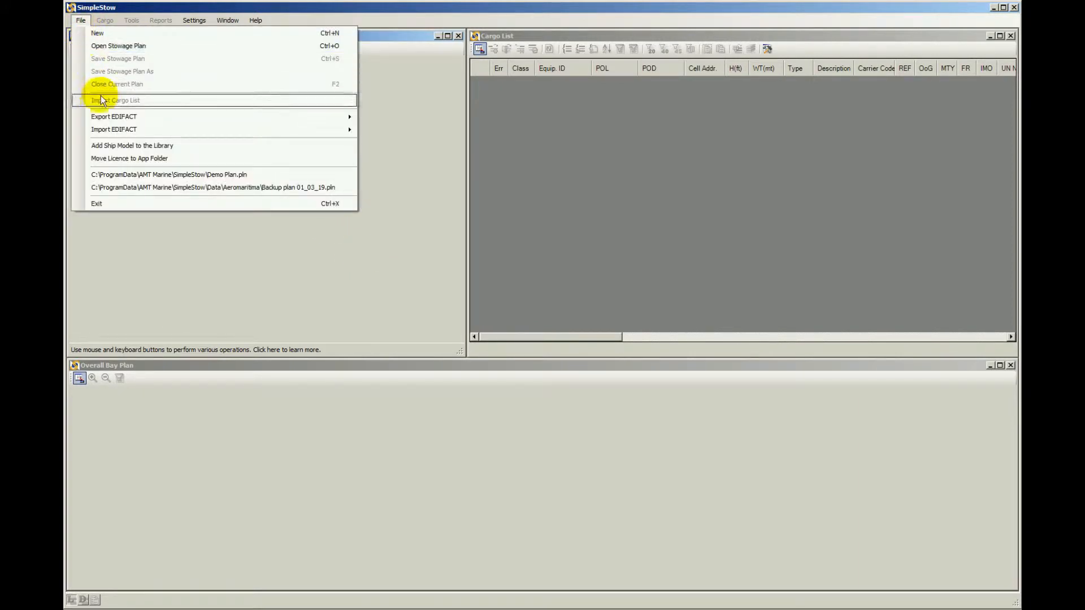
click(114, 129)
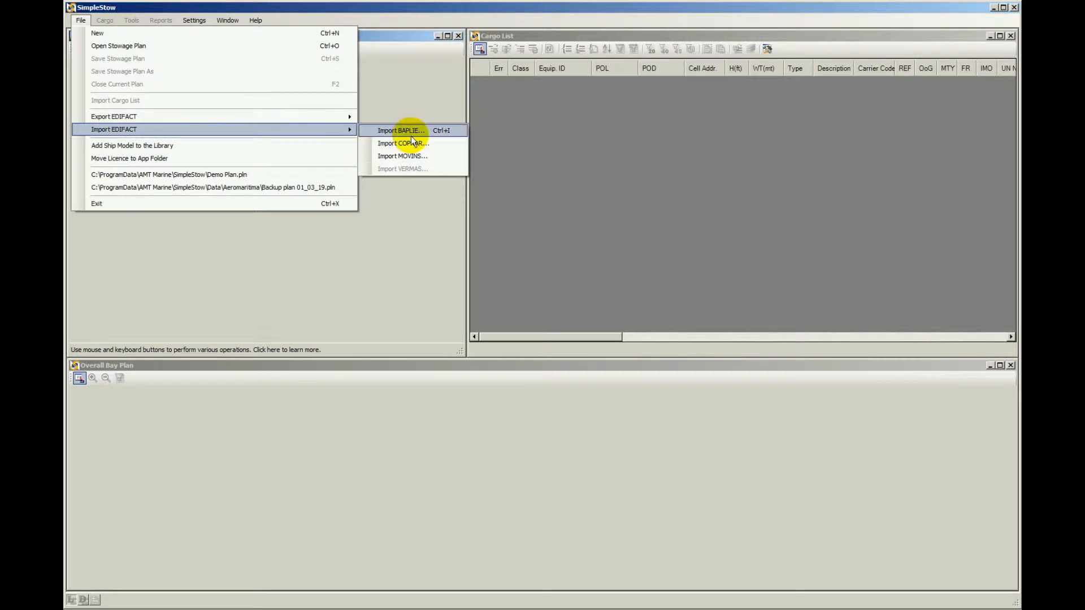
click(400, 130)
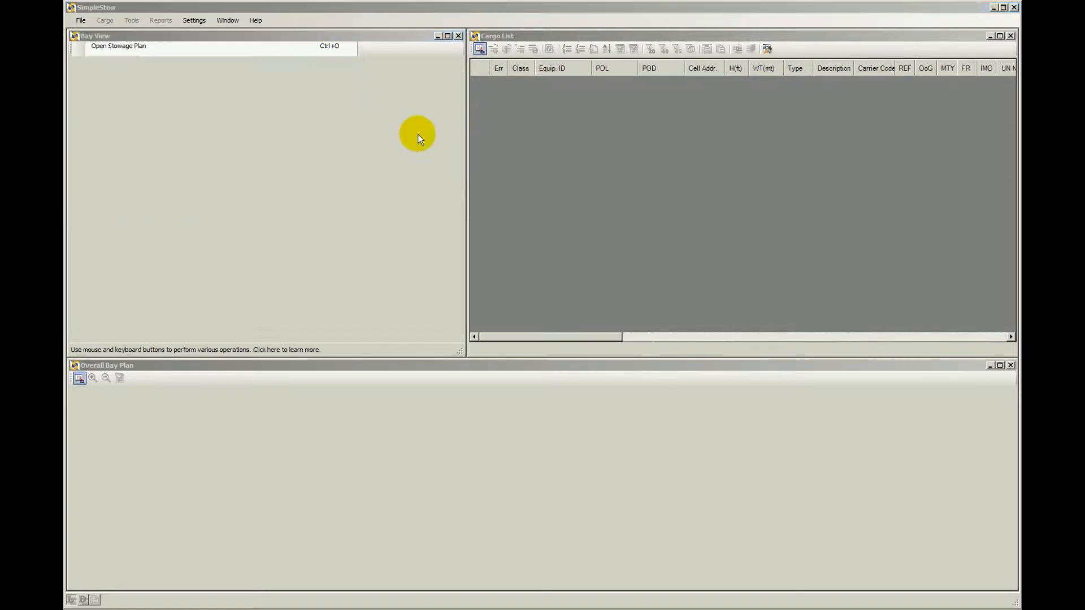
Toggle the file filter between All files and EDIFACT, then load Merc BAPLIE dep CNSHA.edi.
click(117, 45)
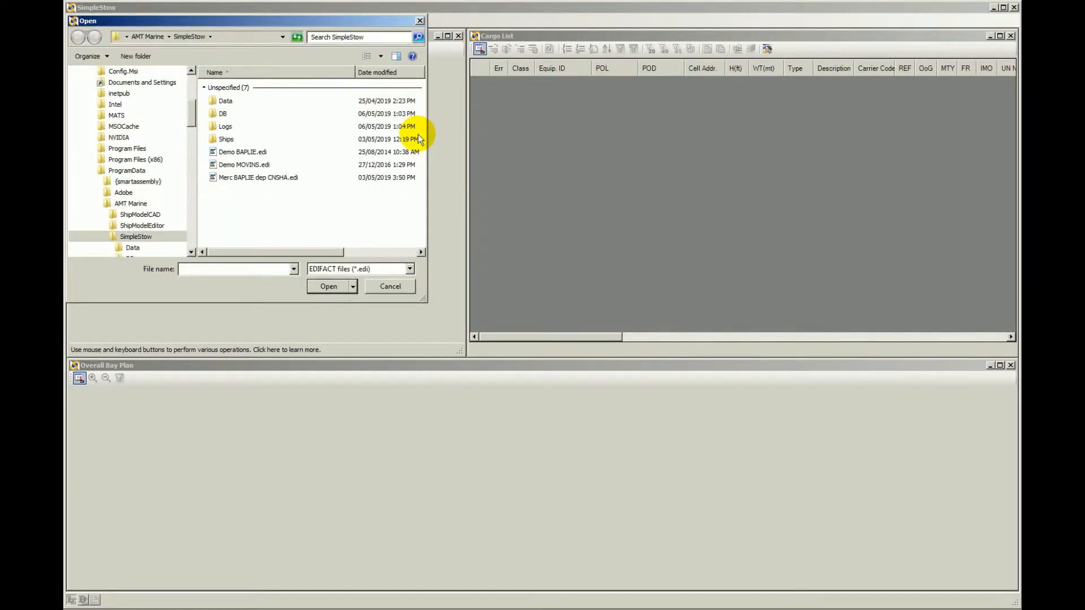
mouse_move(256, 183)
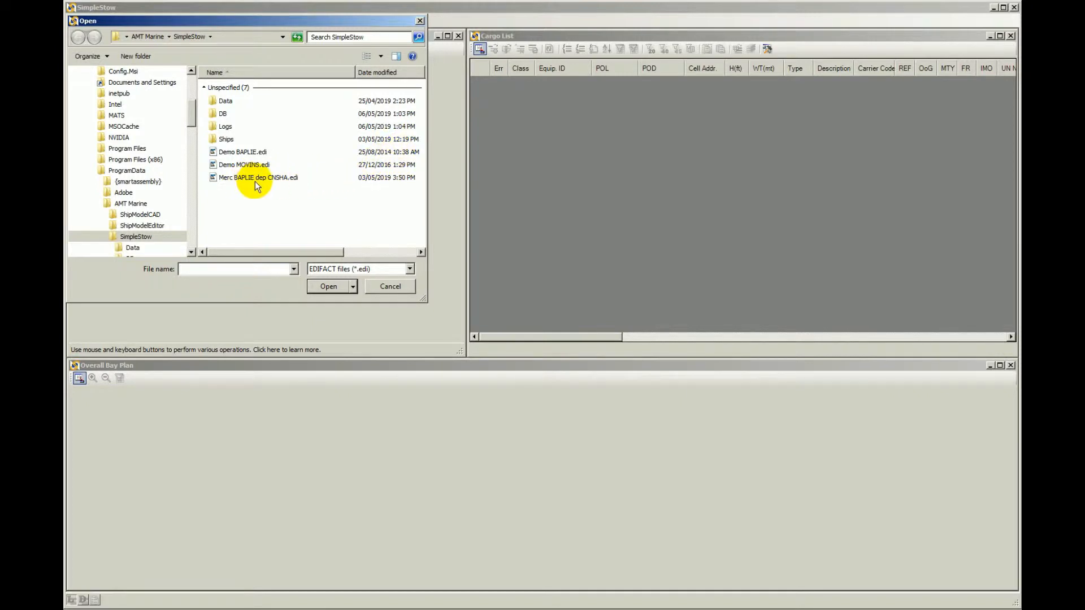
mouse_move(293, 189)
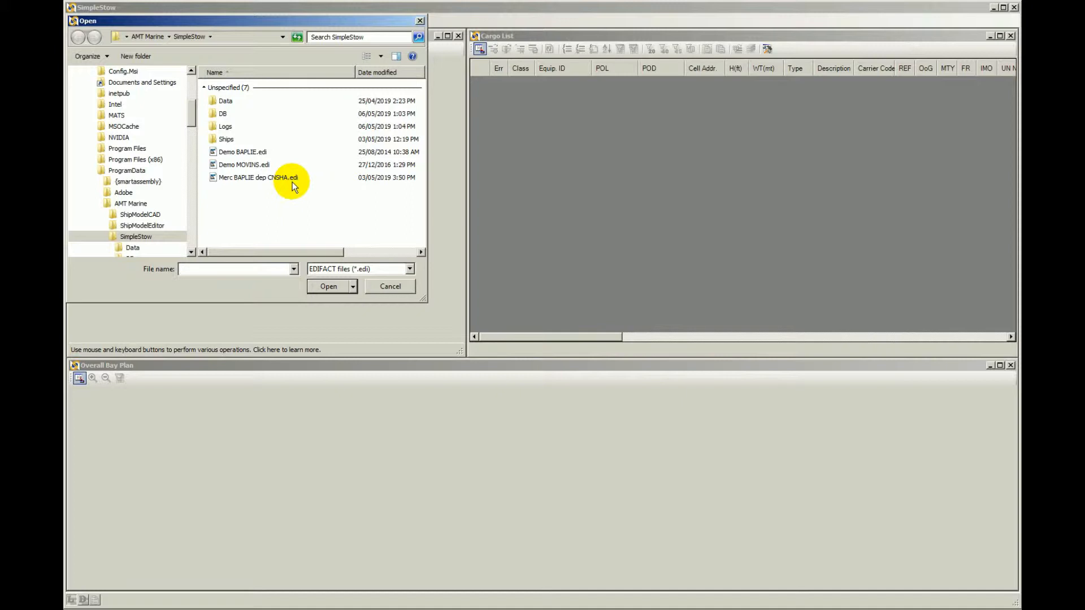
mouse_move(297, 183)
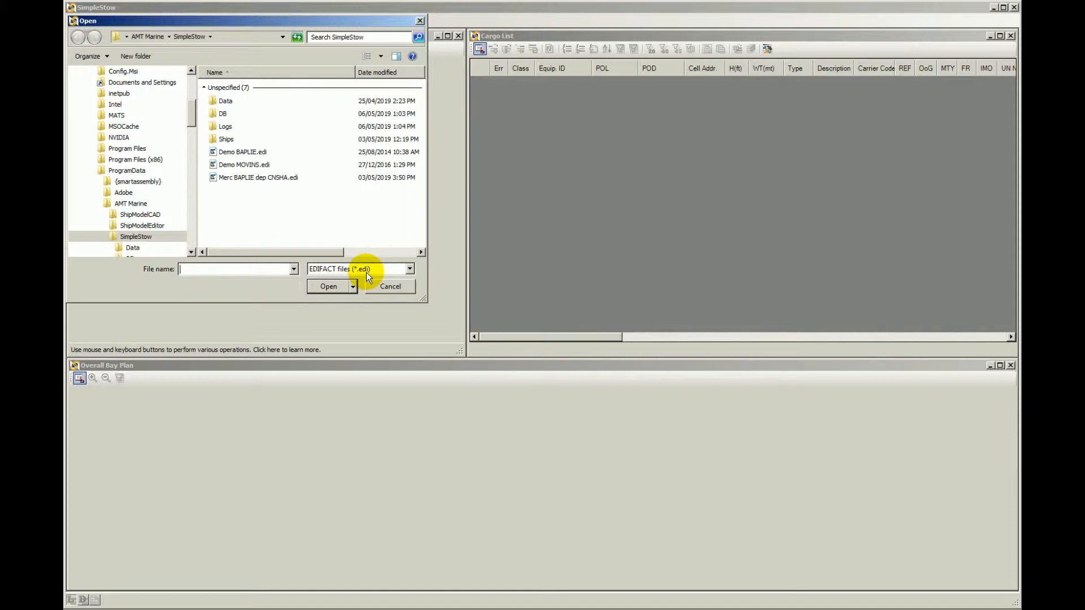
mouse_move(397, 280)
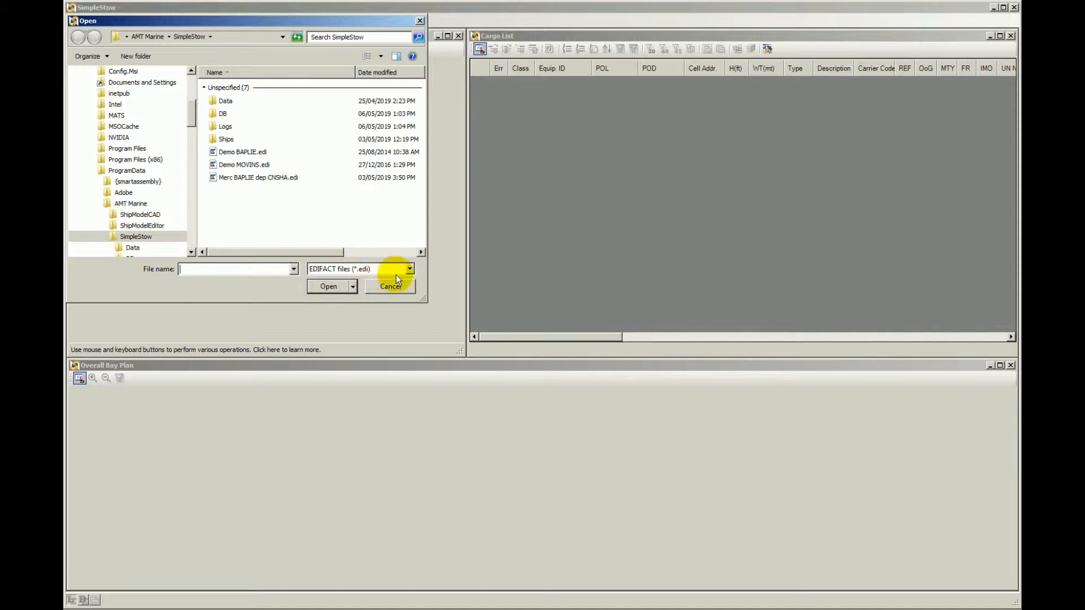
click(409, 269)
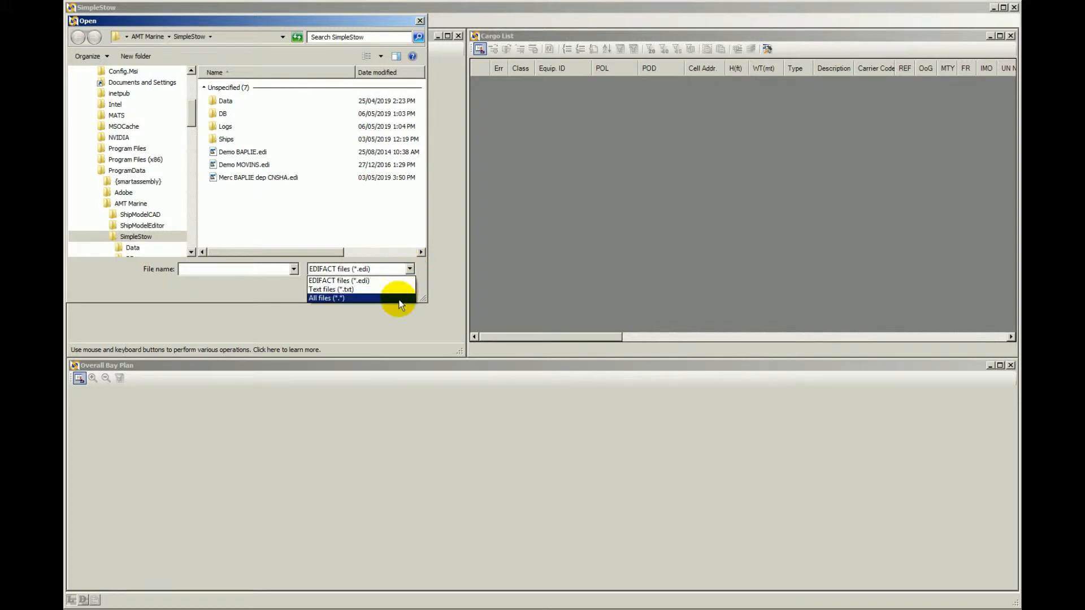
click(326, 297)
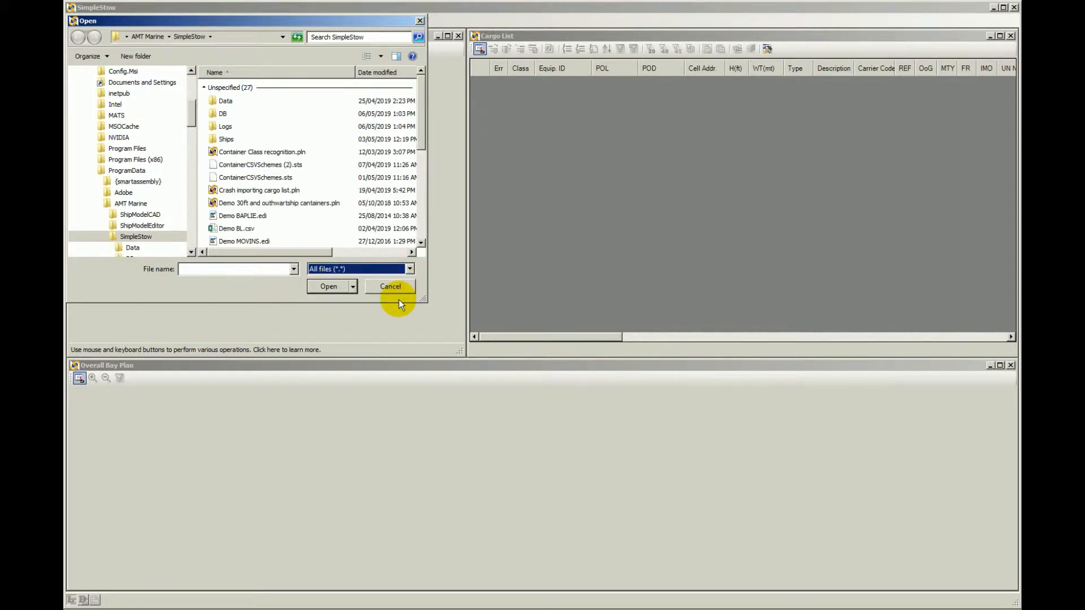
click(409, 269)
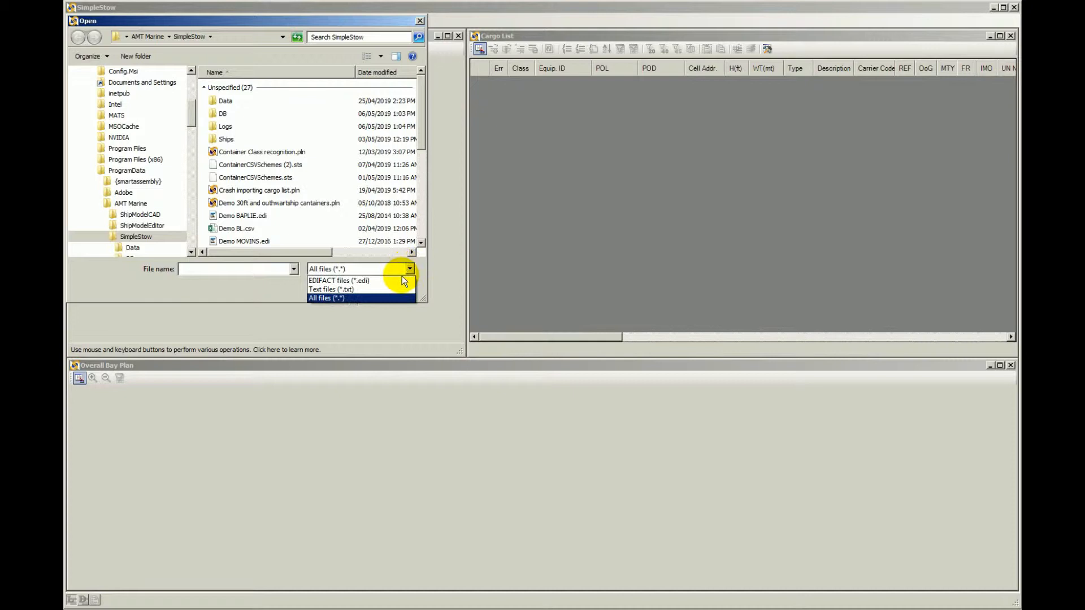
click(329, 281)
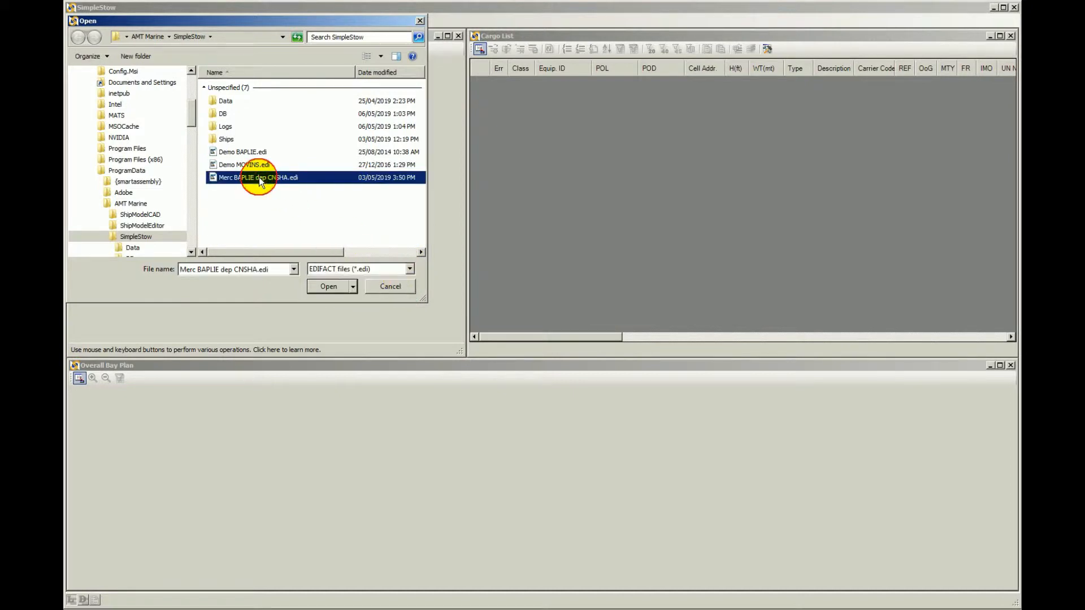
click(329, 286)
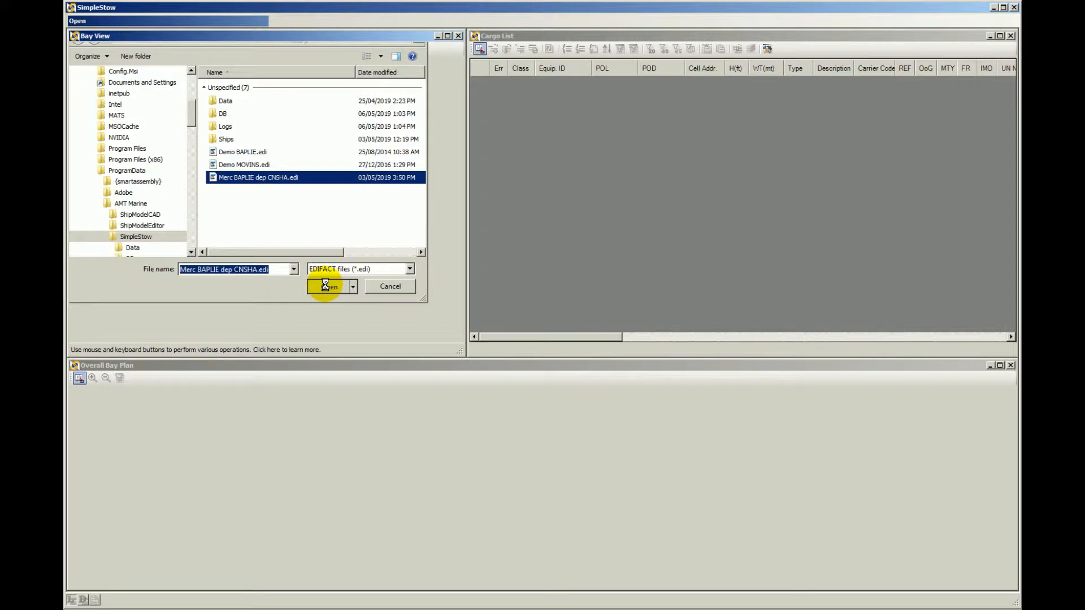
click(329, 286)
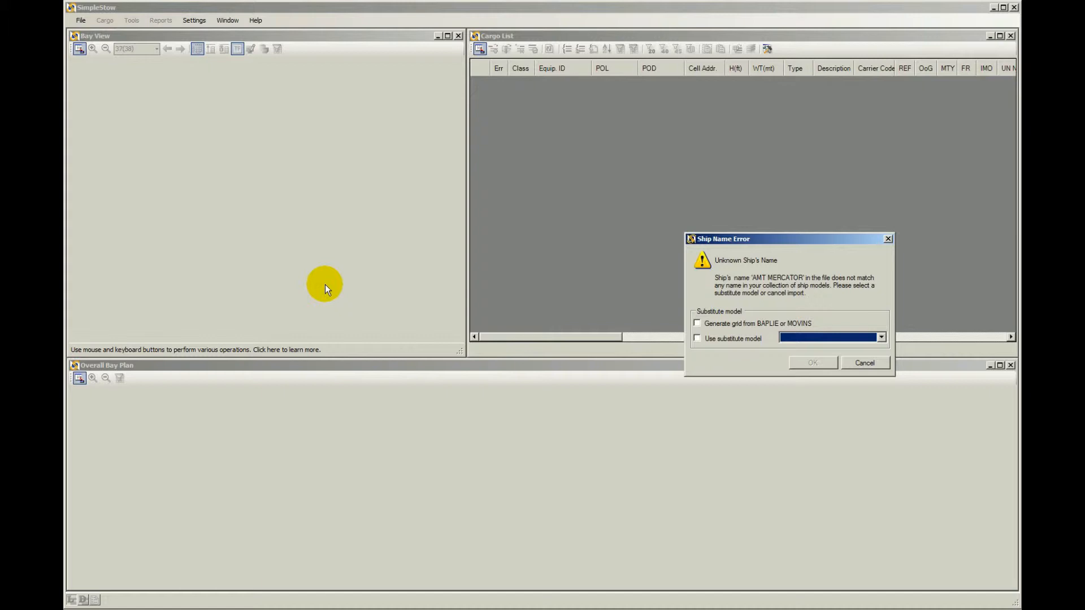
mouse_move(723, 269)
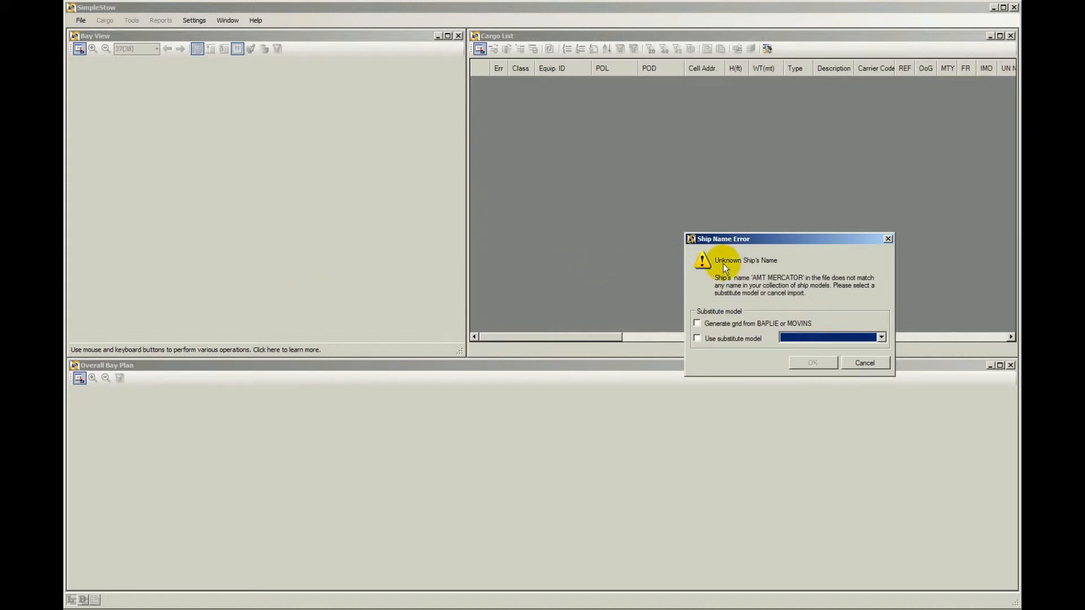
mouse_move(773, 269)
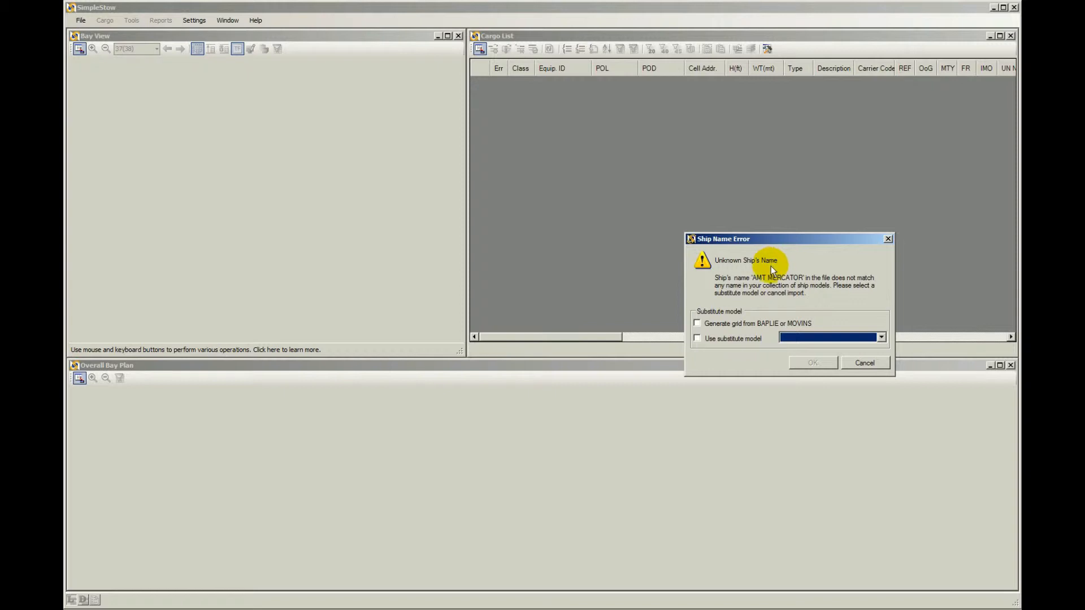
For unknown ship AMT MERCATOR, generate the grid from BAPLIE data instead of a substitute model and confirm.
click(697, 338)
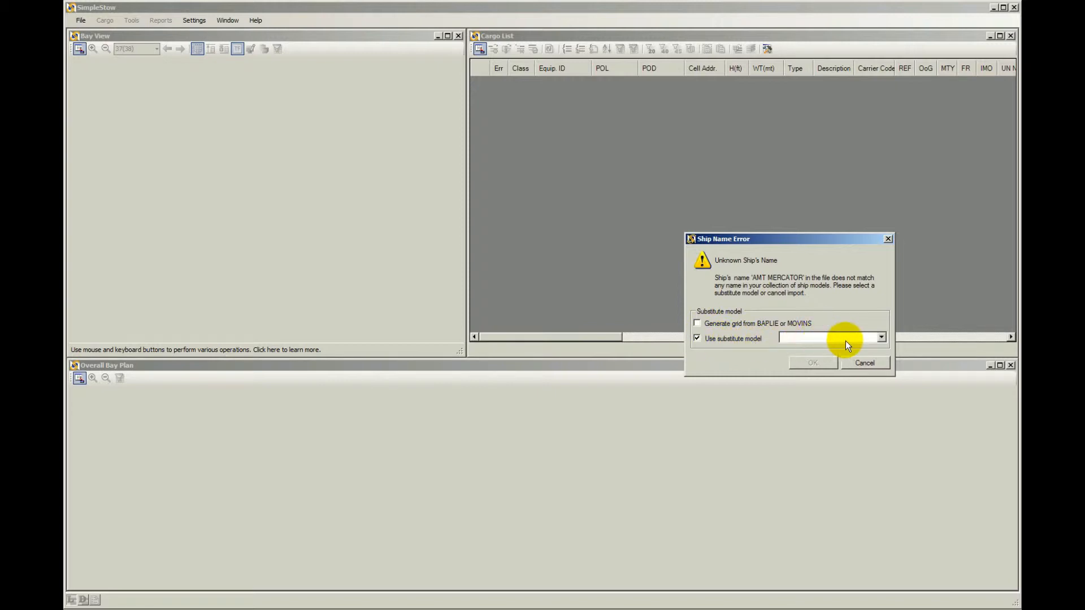
click(880, 338)
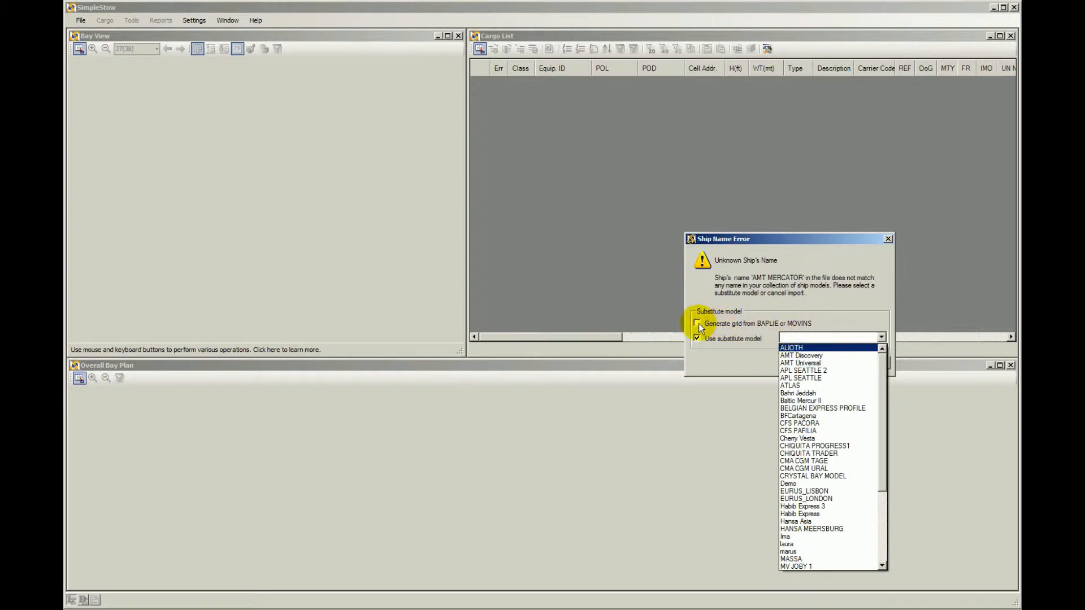
click(697, 323)
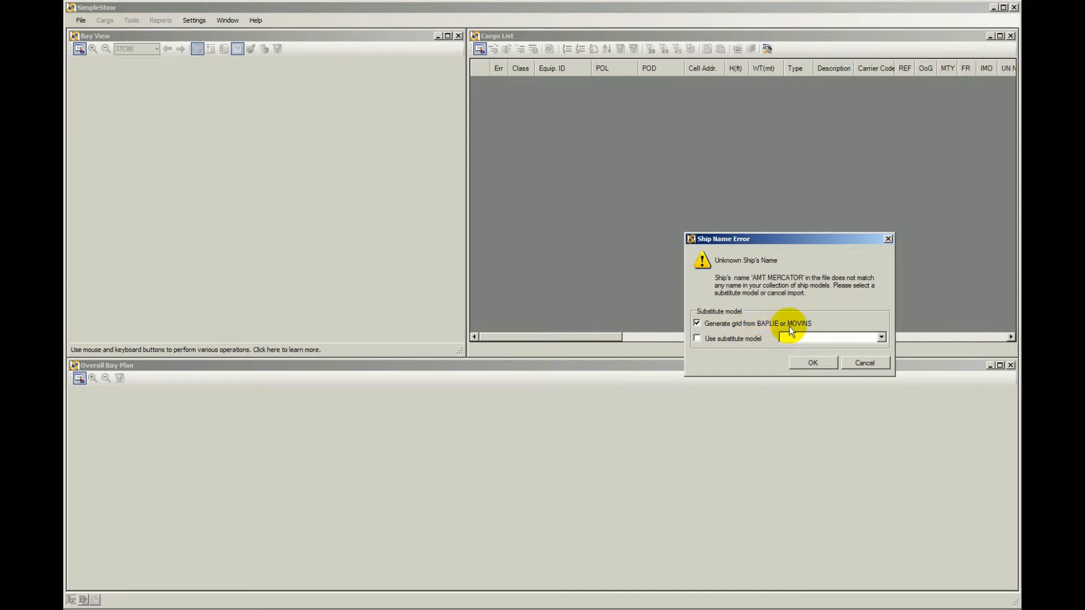
mouse_move(796, 329)
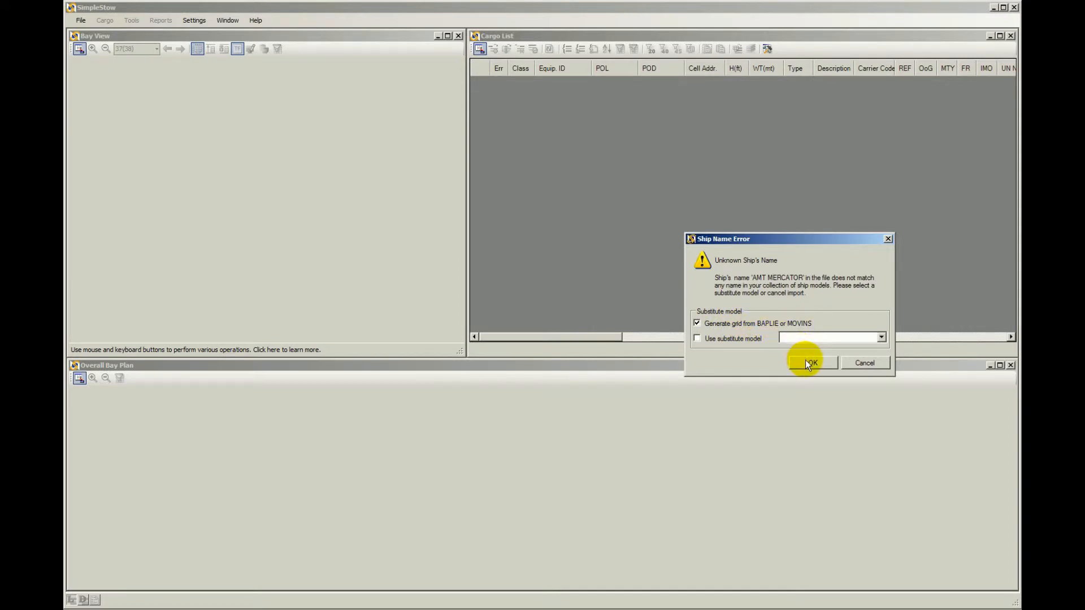
click(809, 362)
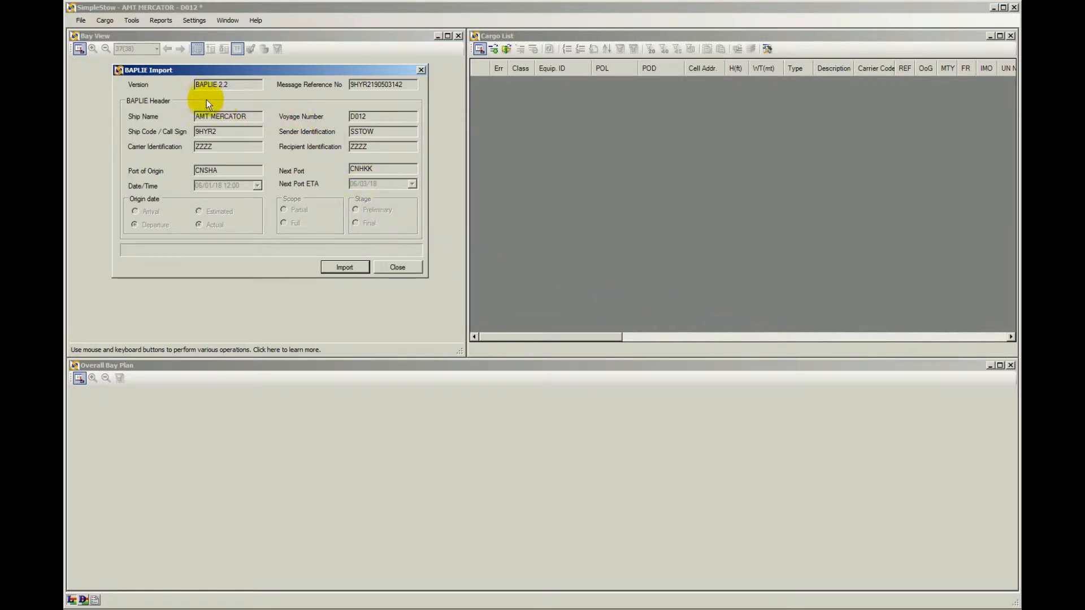
mouse_move(380, 95)
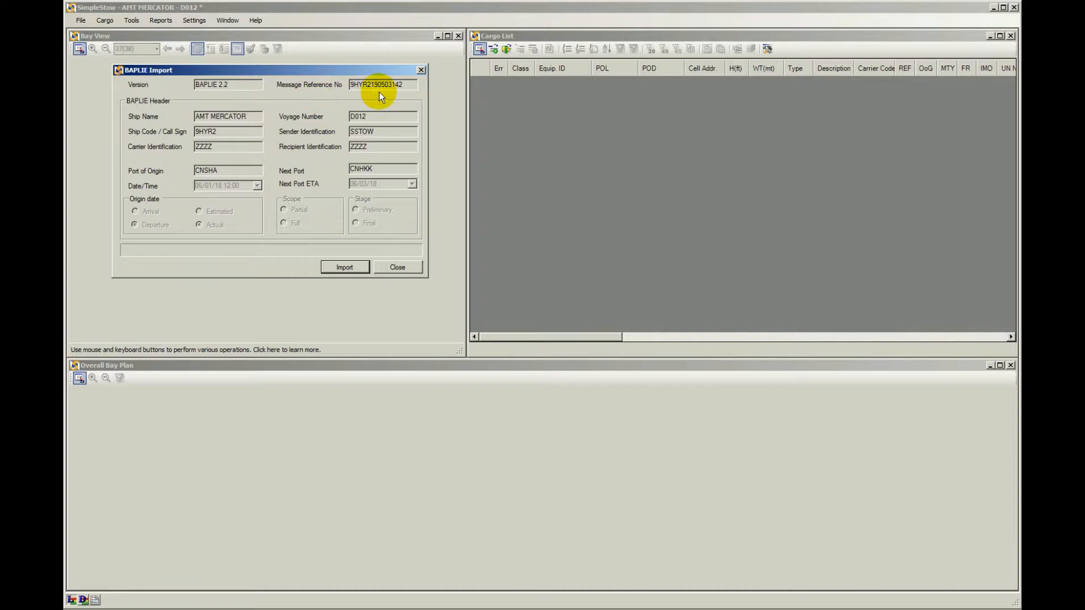
mouse_move(242, 117)
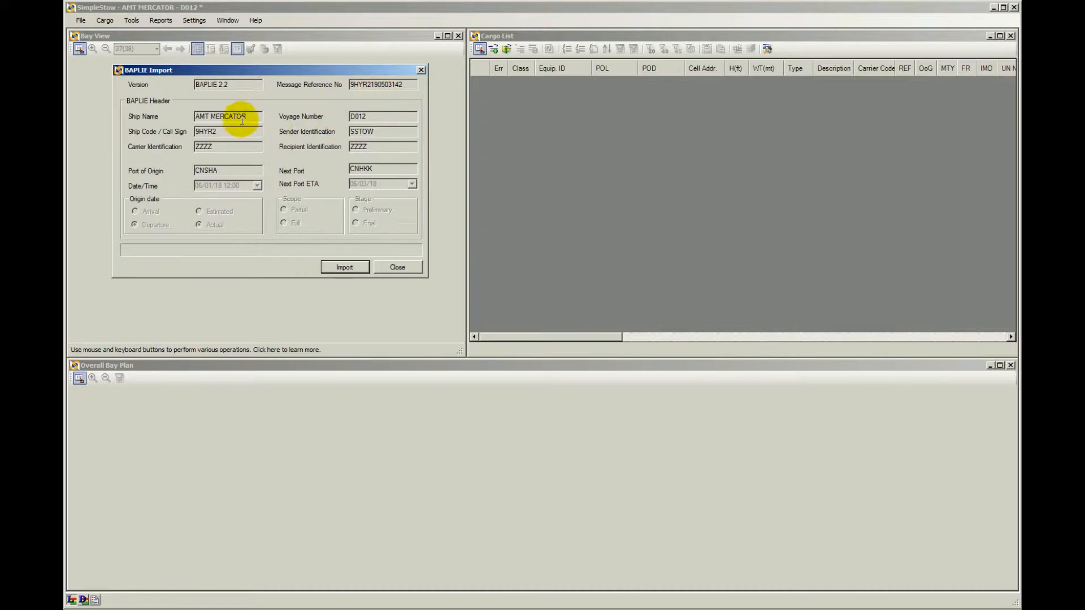
mouse_move(362, 131)
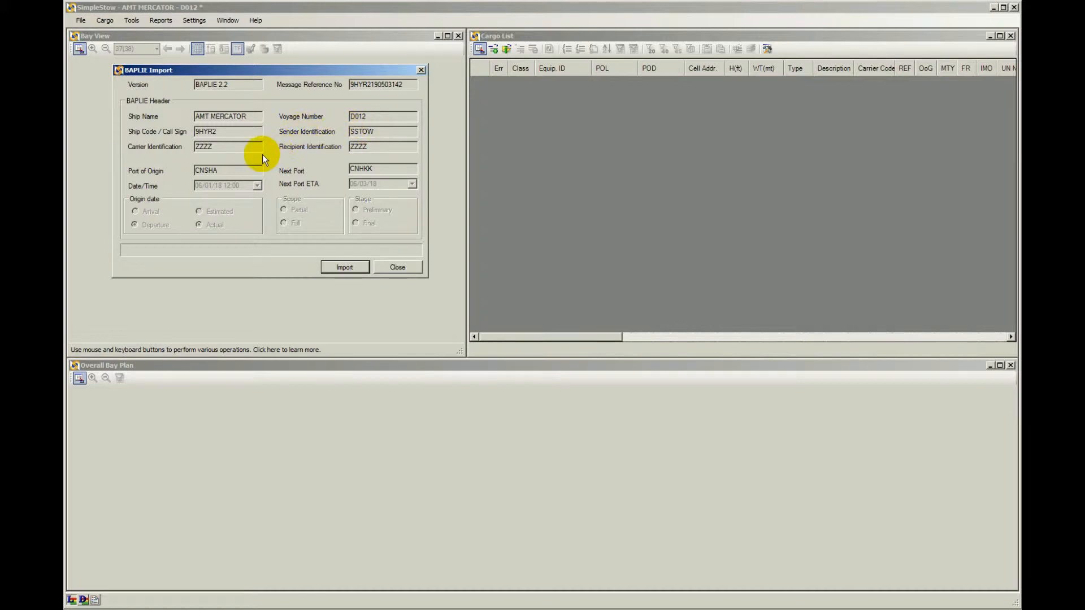
mouse_move(312, 197)
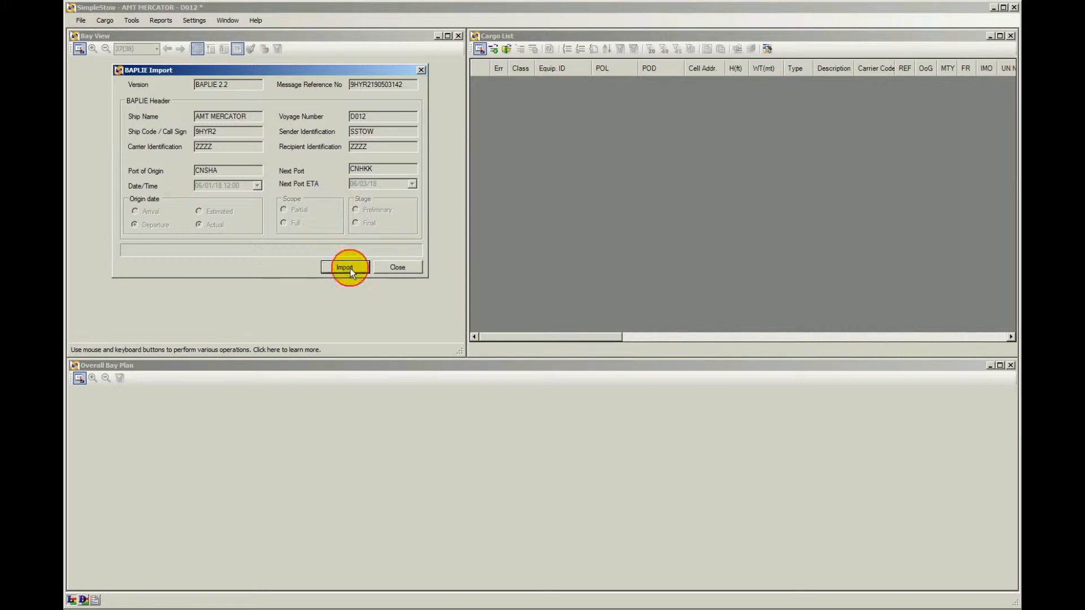
Start the BAPLIE import for AMT MERCATOR voyage D012, revealing nine unrecognized port codes.
click(344, 268)
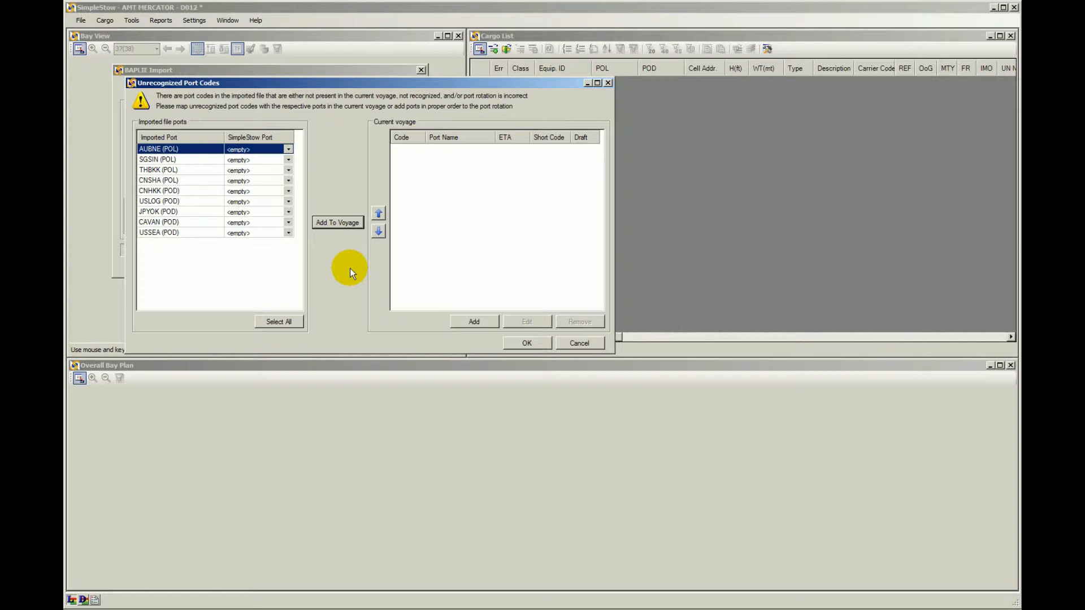
mouse_move(171, 129)
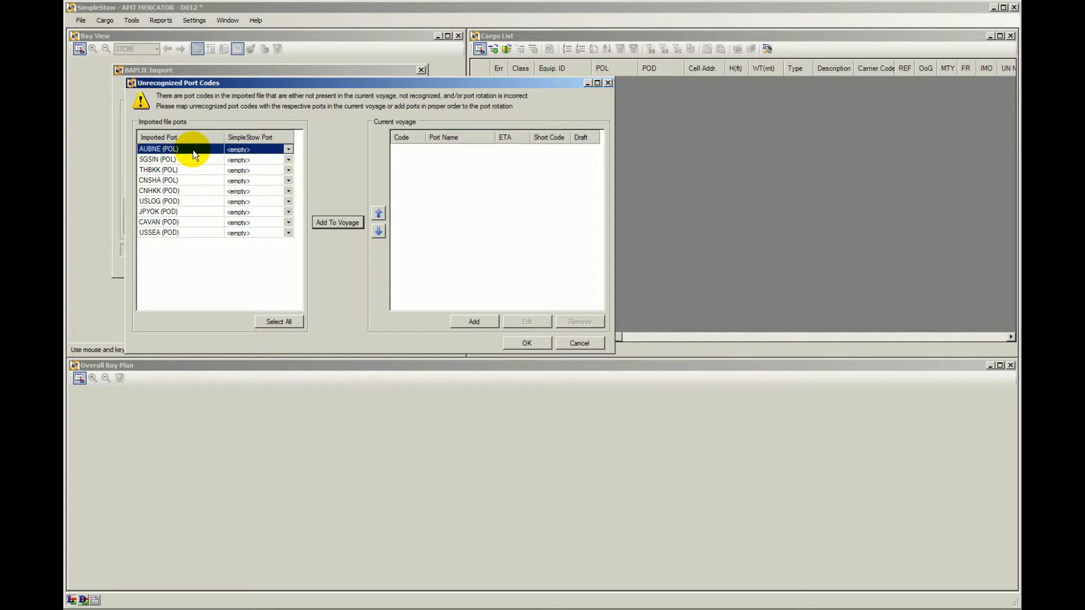
mouse_move(171, 159)
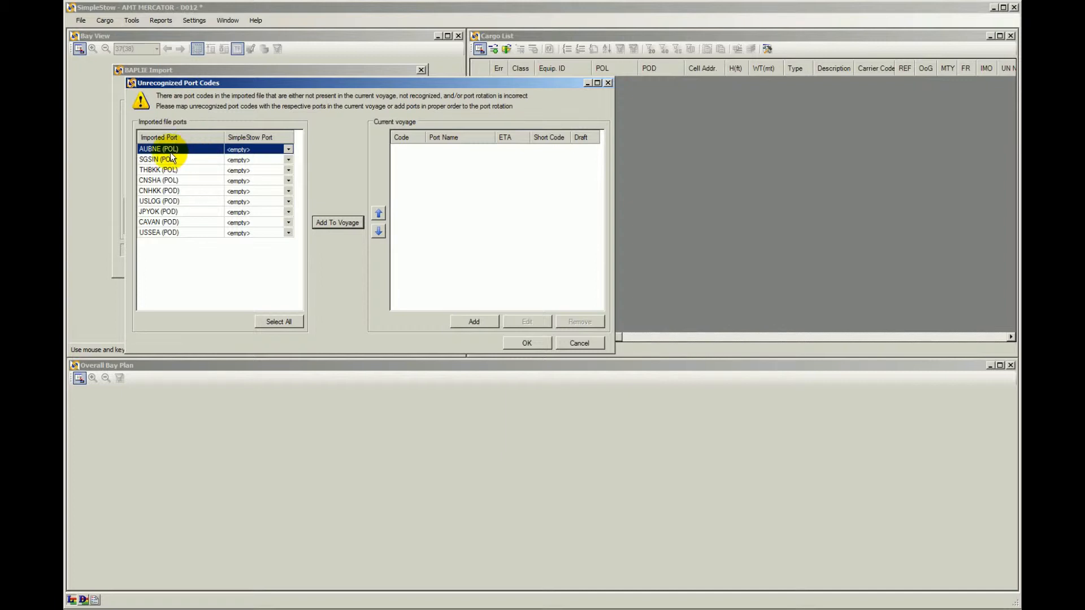
mouse_move(173, 173)
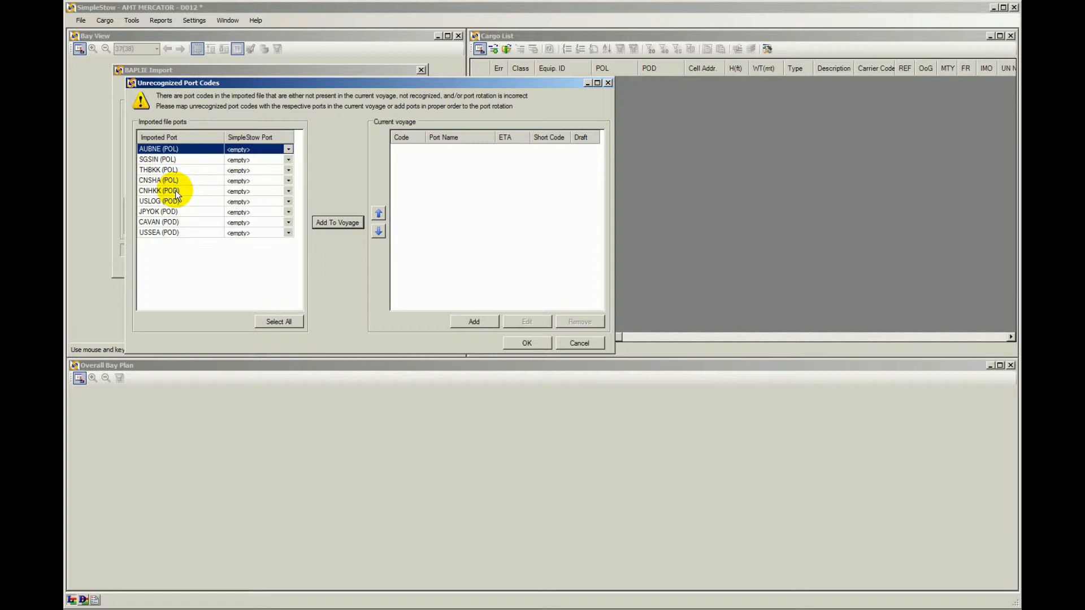
mouse_move(176, 234)
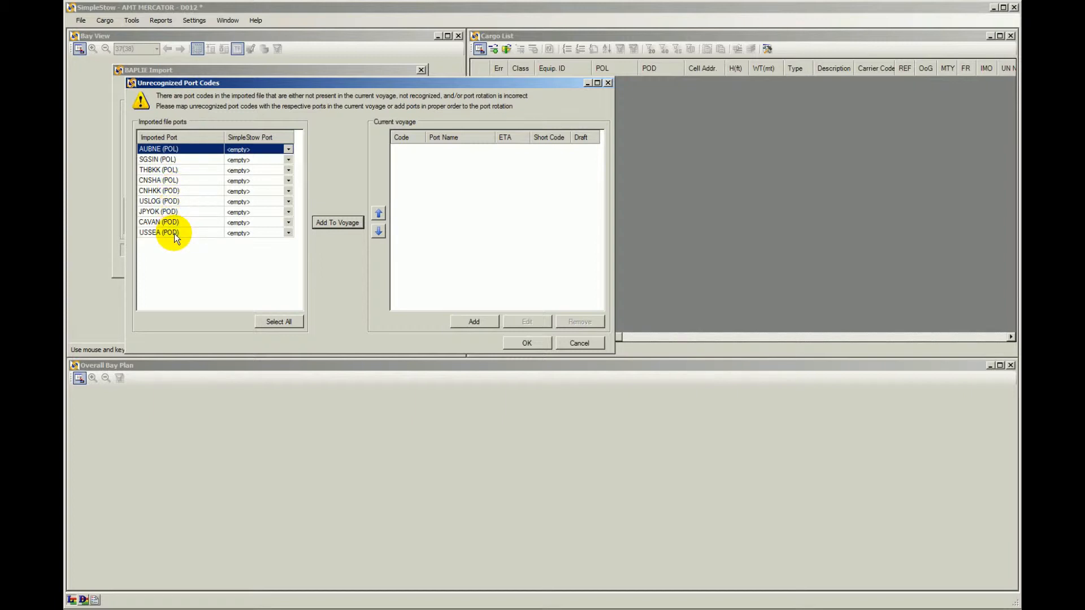
Pick CNSHA and CNHKK, then select all nine unrecognized imported port codes.
click(159, 179)
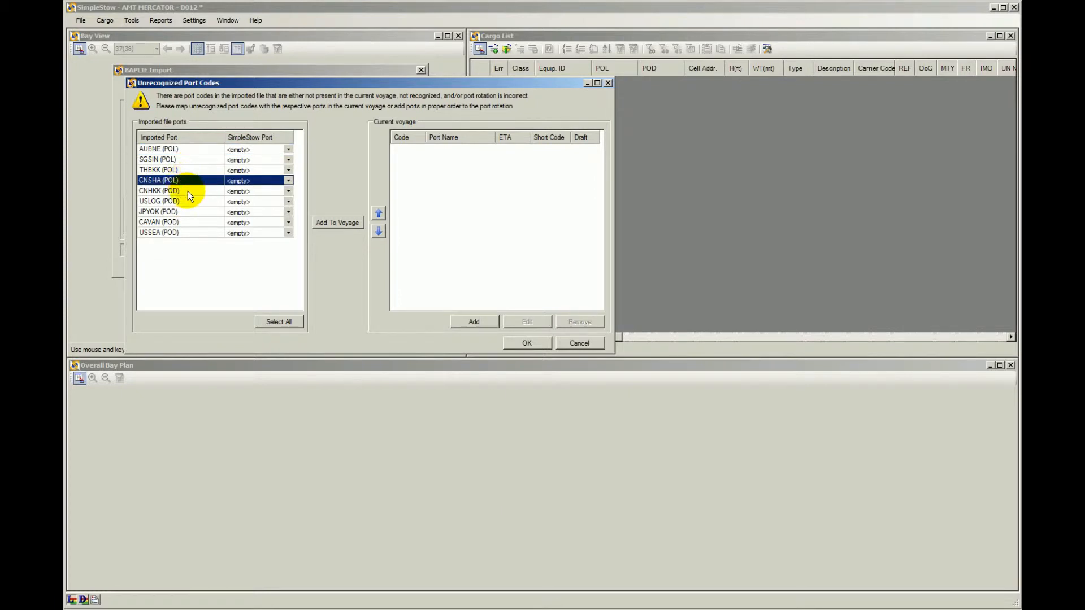
click(190, 190)
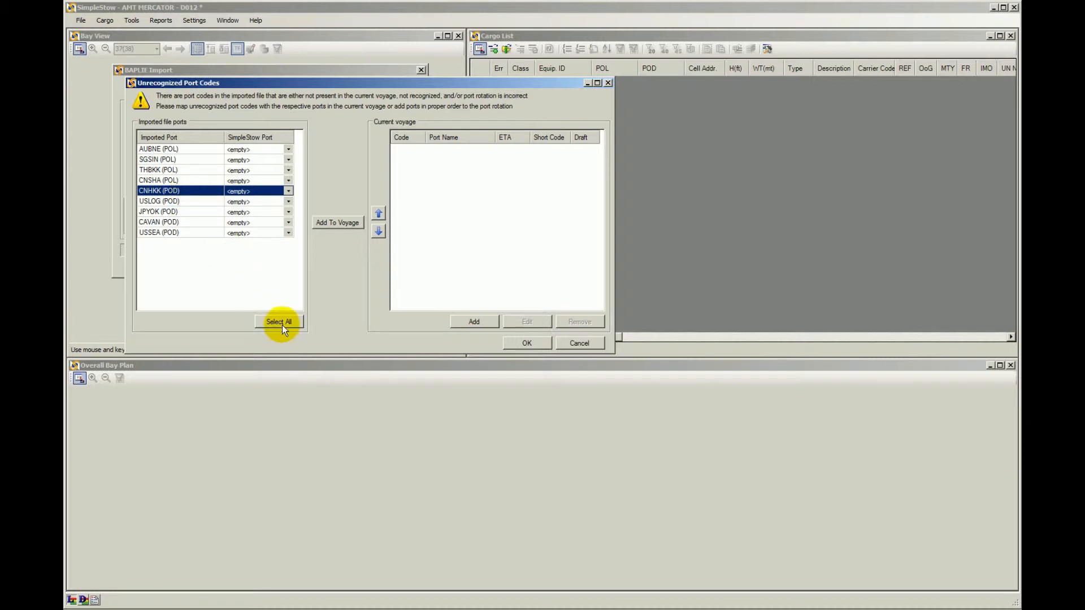
click(279, 322)
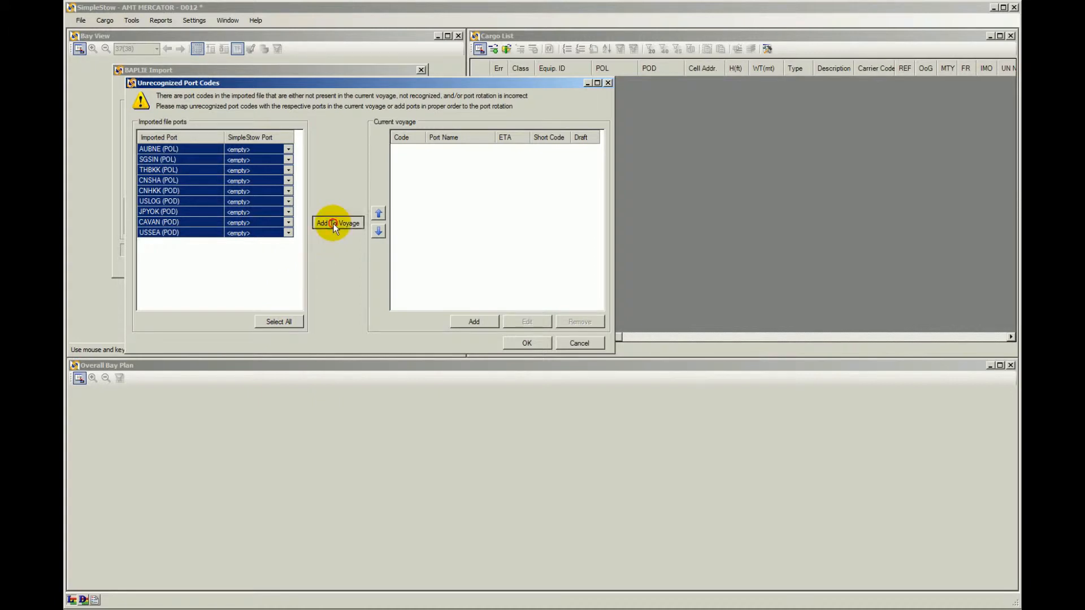
Add all ports to the voyage, reposition USLOG in the rotation and accept the port mapping.
click(336, 223)
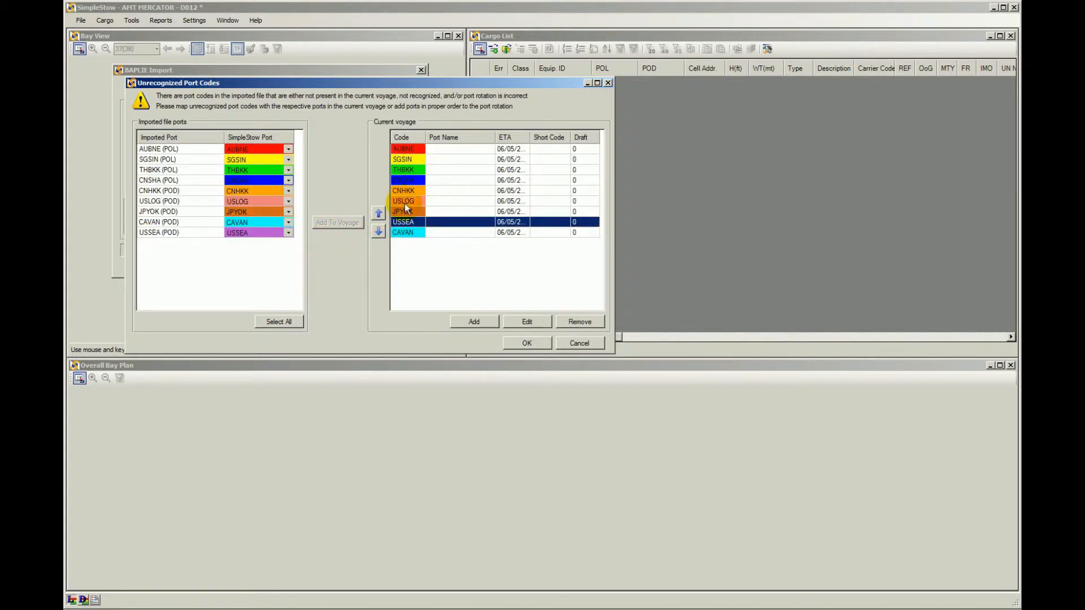
click(379, 230)
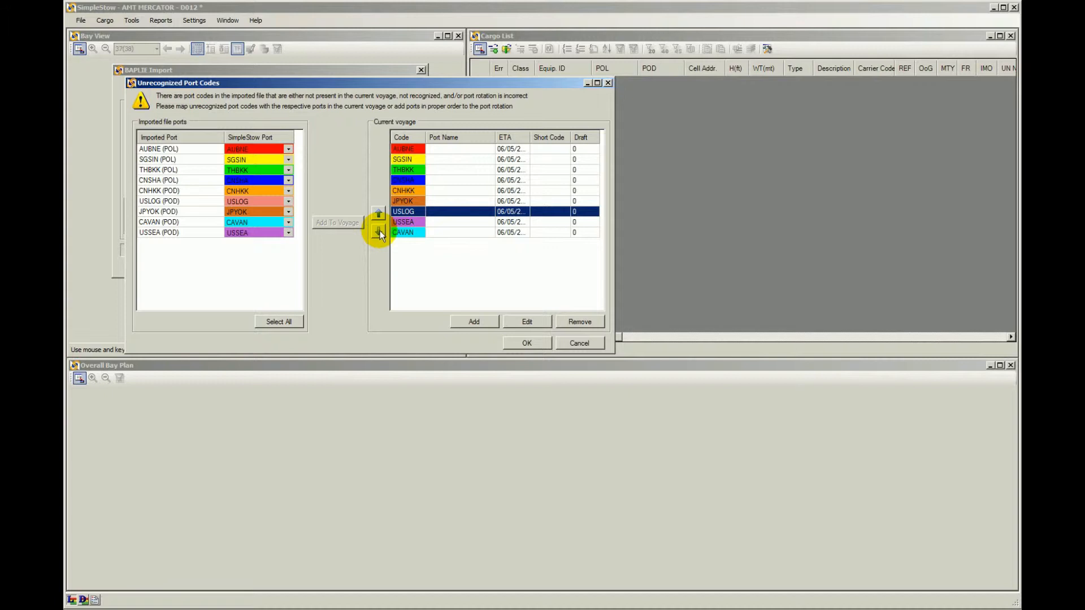
mouse_move(508, 322)
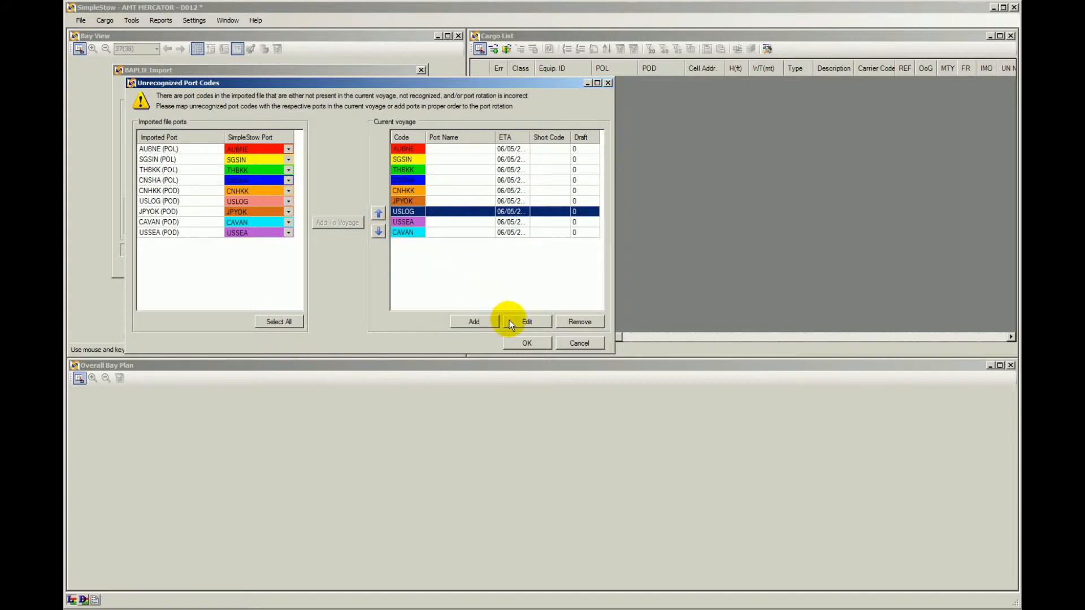
mouse_move(532, 345)
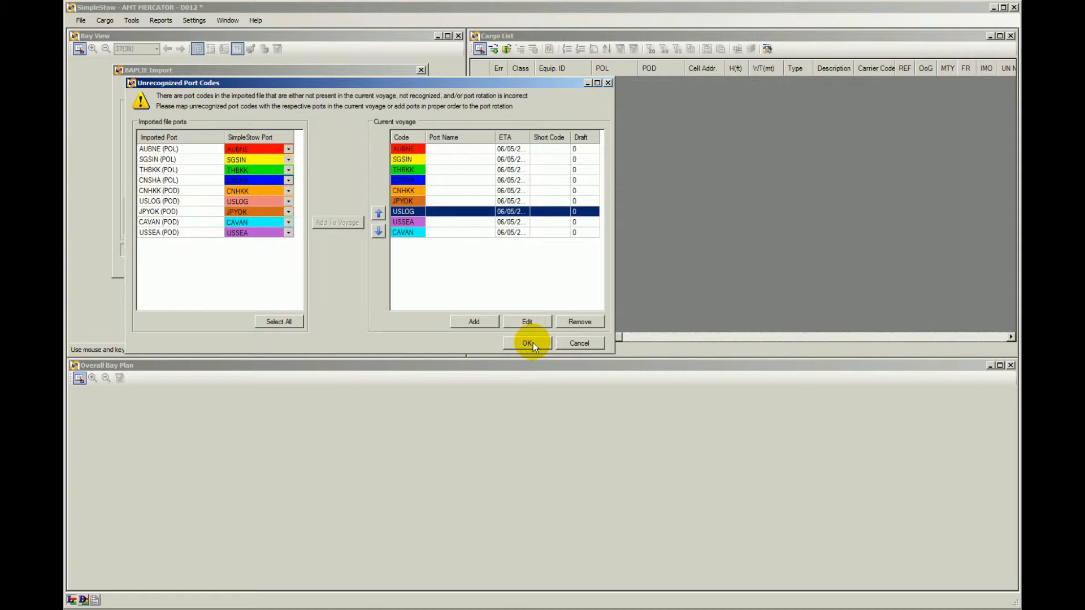
click(526, 343)
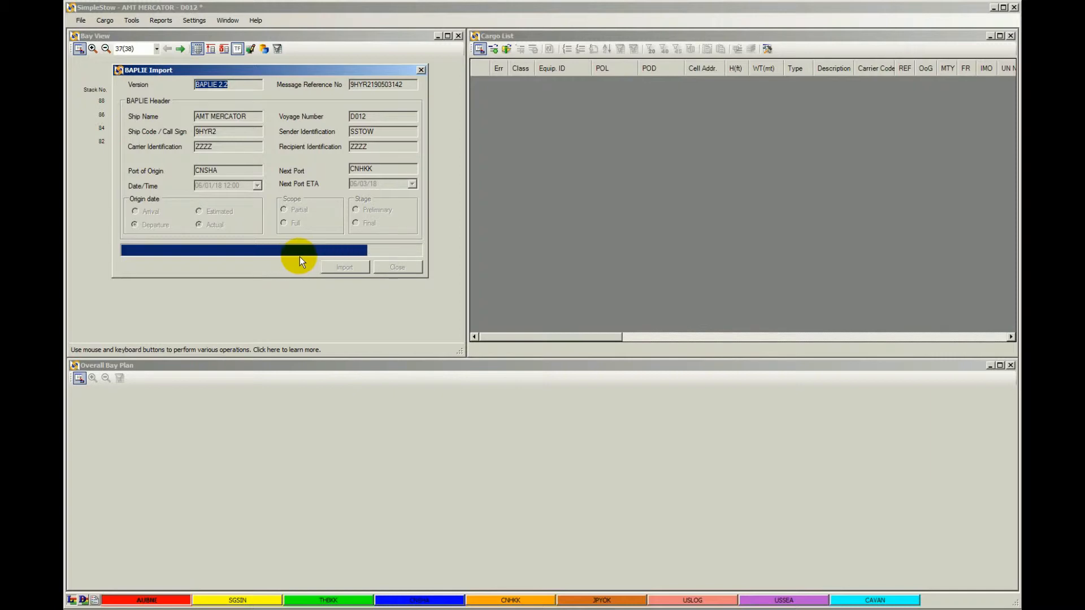
Let the BAPLIE import complete, filling the bay plan with 2050 of 2051 containers stowed.
click(344, 267)
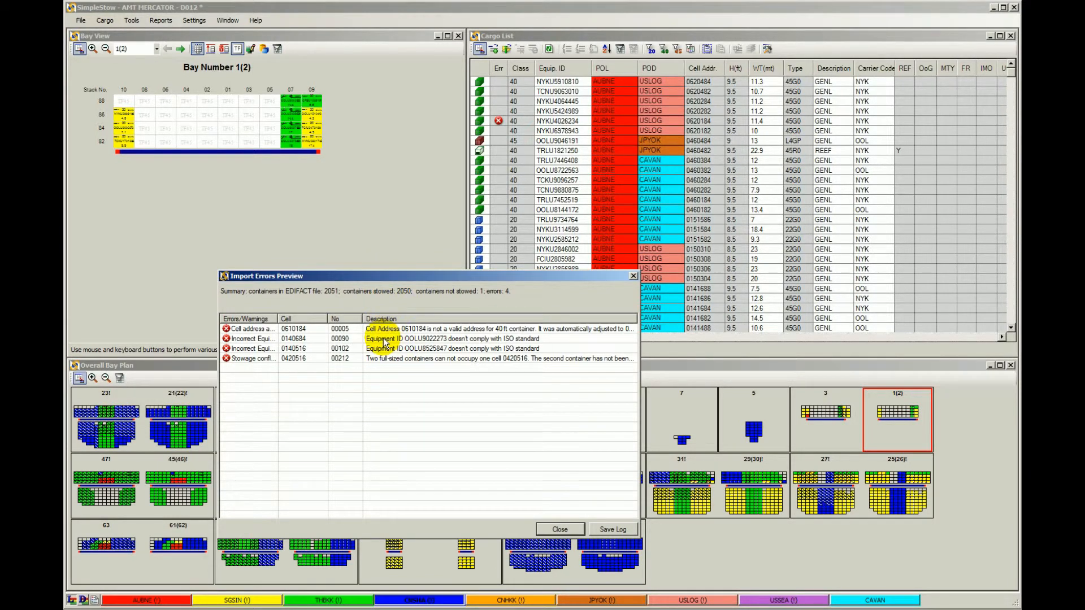
Jump to containers OOLU8525847 and OOLU9022273 with invalid IDs, then close the errors preview.
click(381, 348)
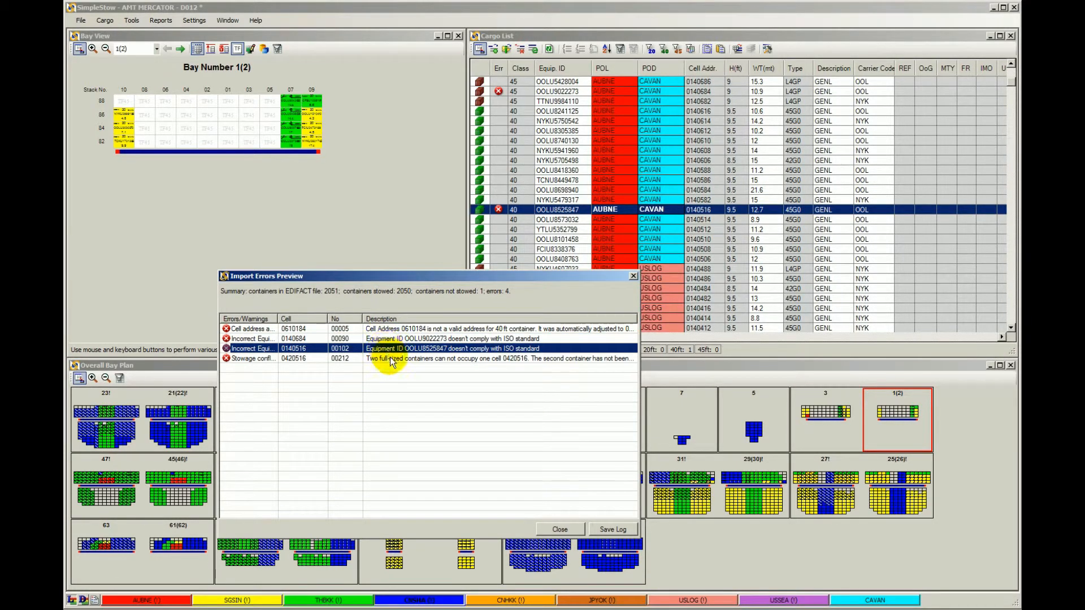
click(391, 358)
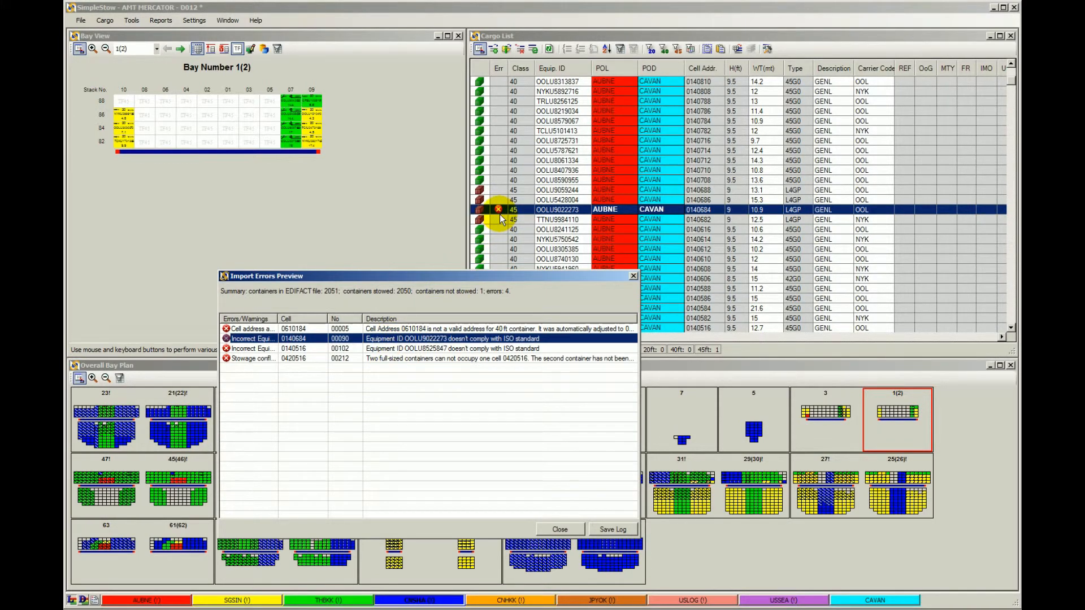
mouse_move(522, 212)
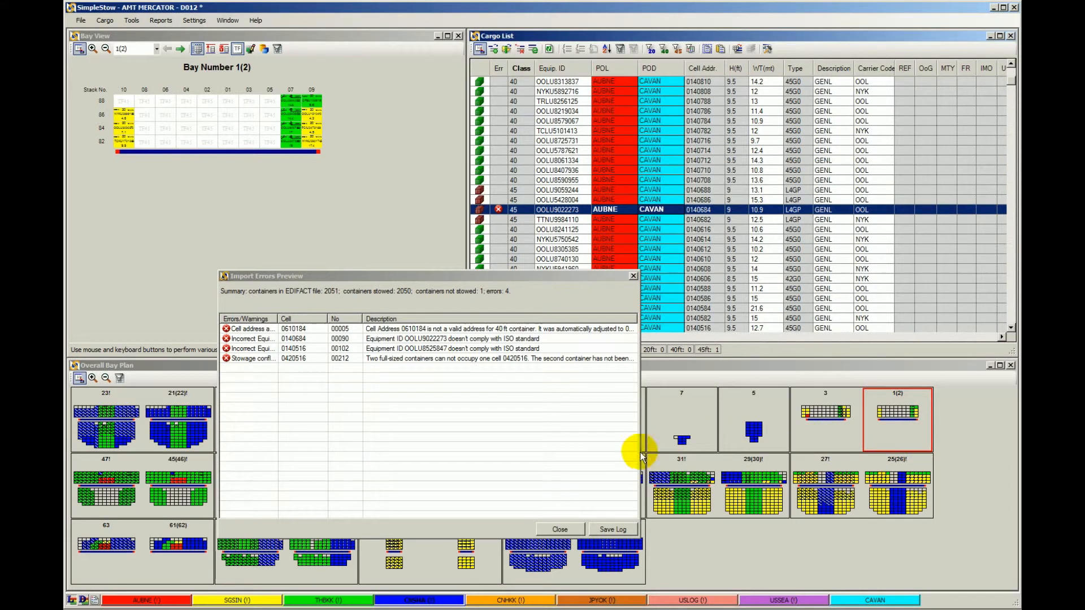
click(560, 529)
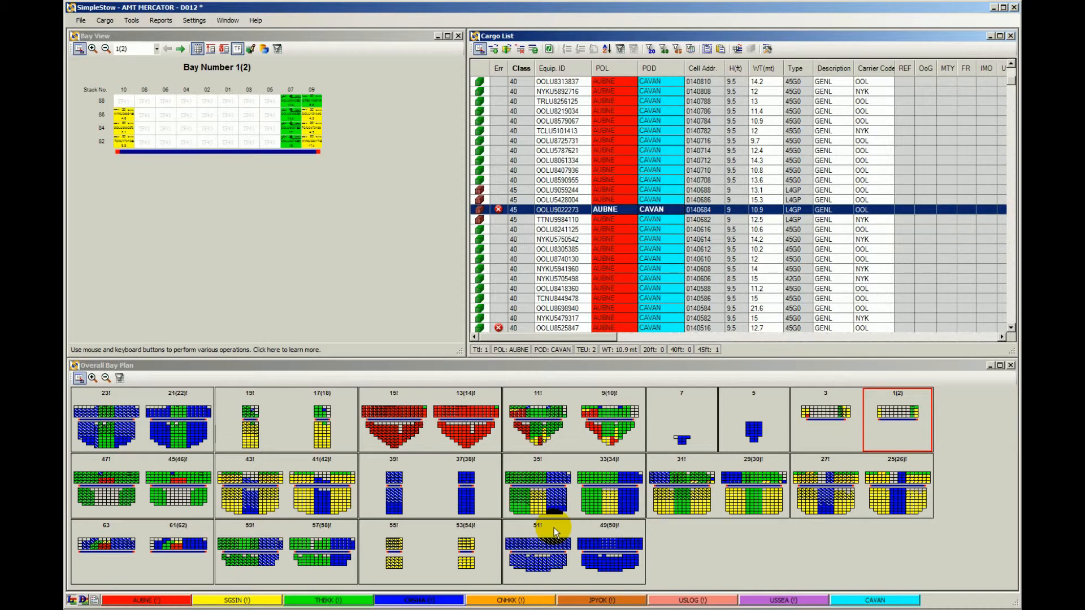
mouse_move(547, 442)
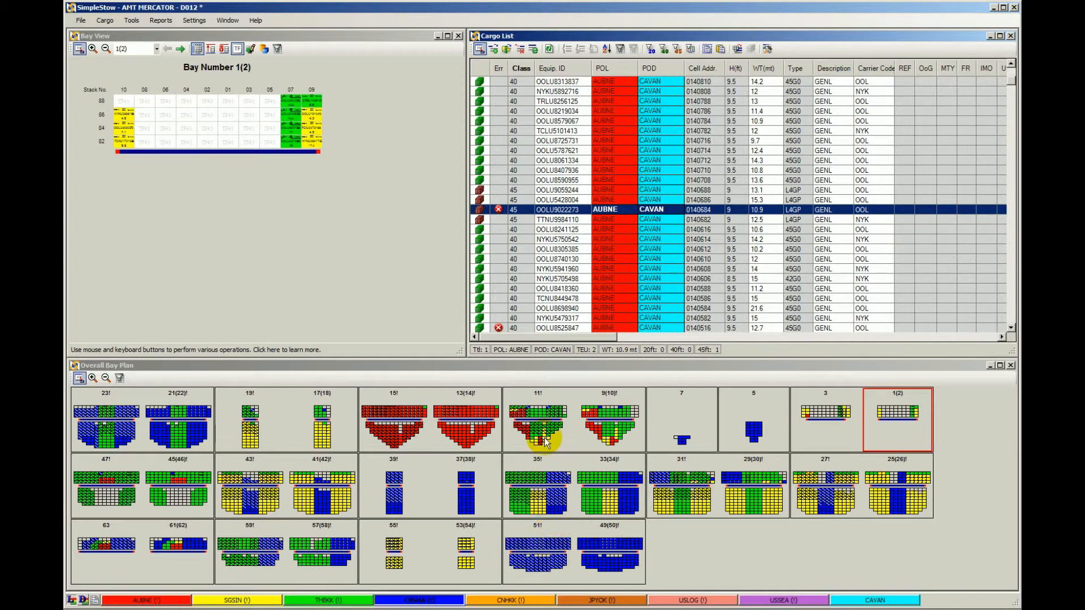
mouse_move(858, 131)
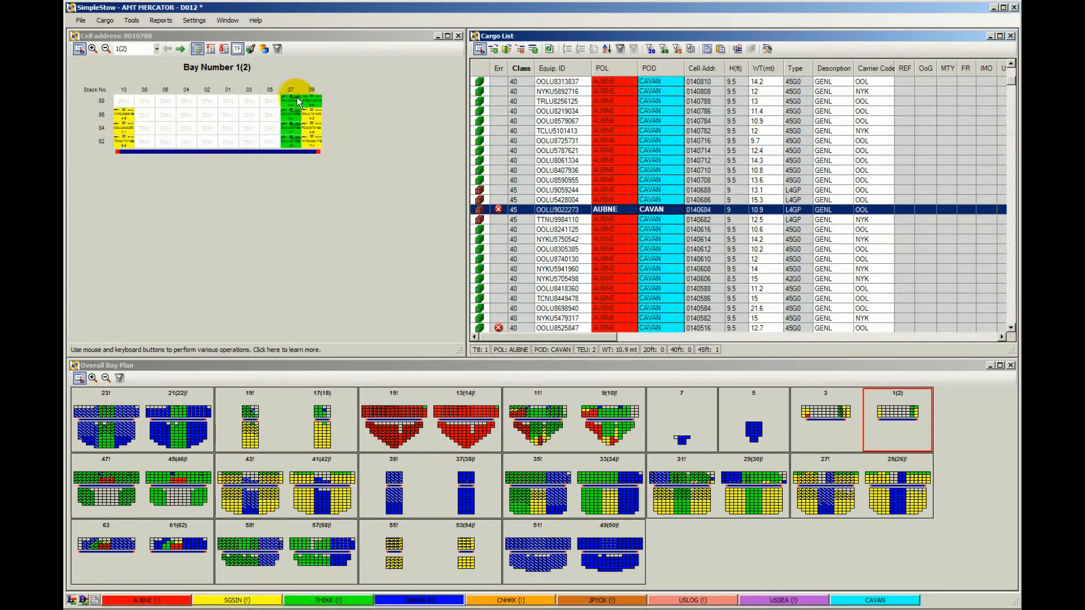
Locate the bay 1 container in the cargo list and bring up the Reports menu.
click(234, 137)
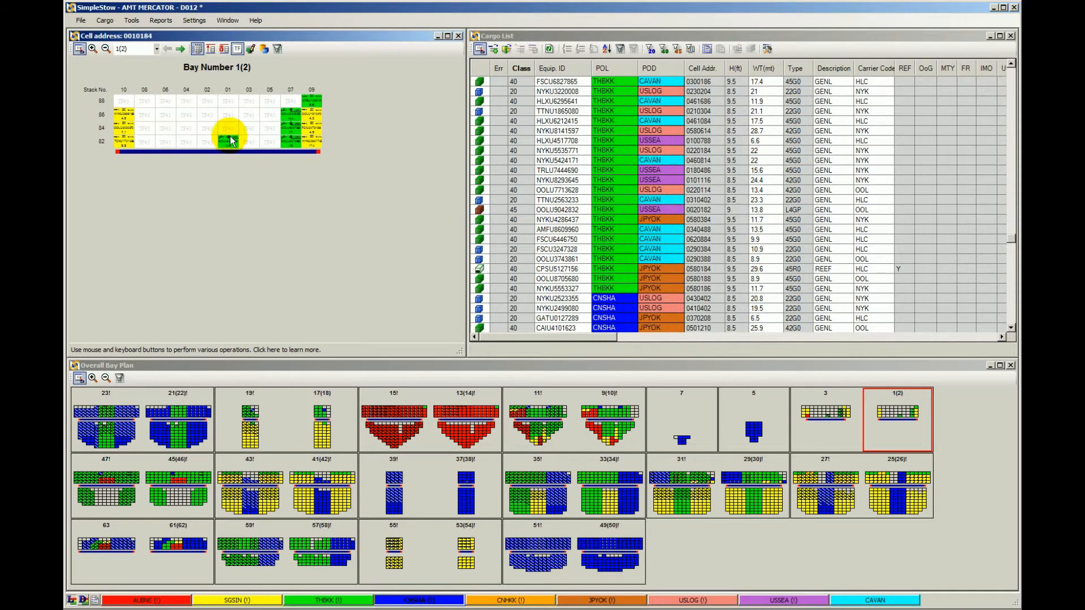
click(160, 19)
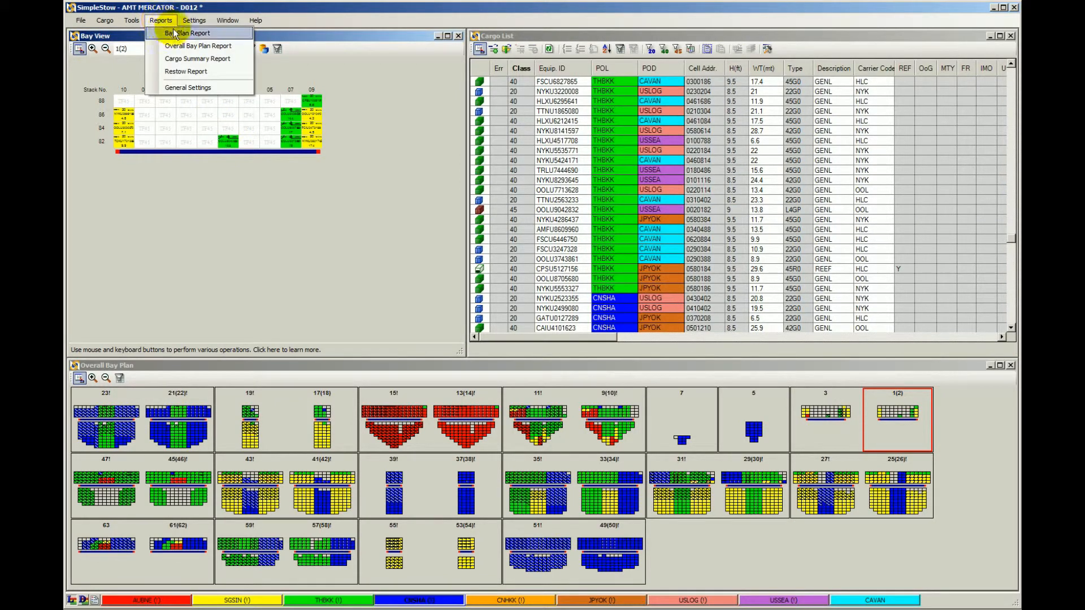
mouse_move(199, 45)
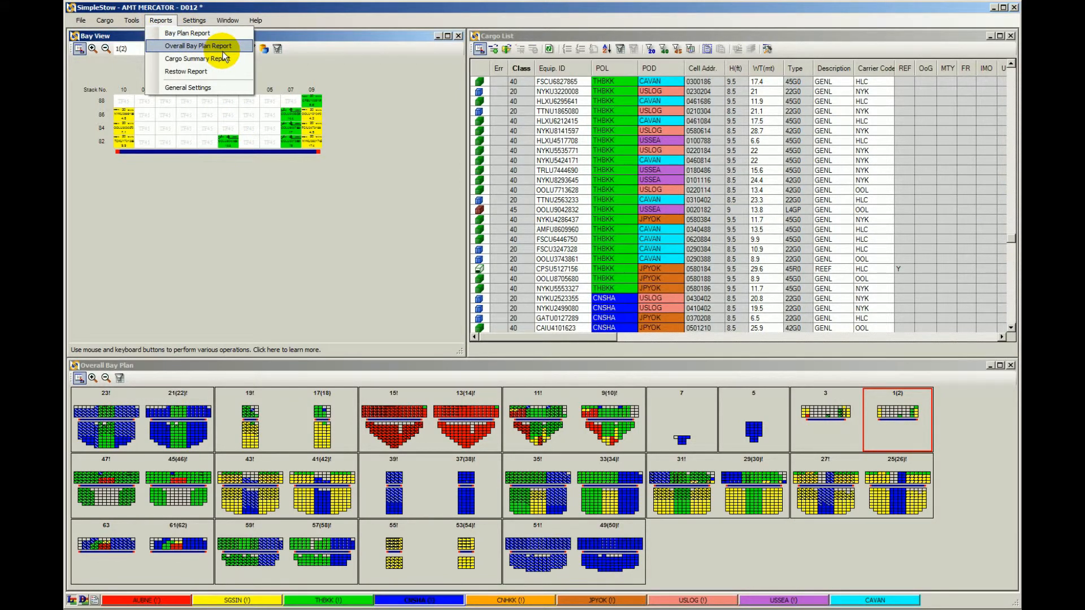
Generate the colour Cargo Summary Report PDF for containers on board at CNSHA, then close its settings.
click(196, 58)
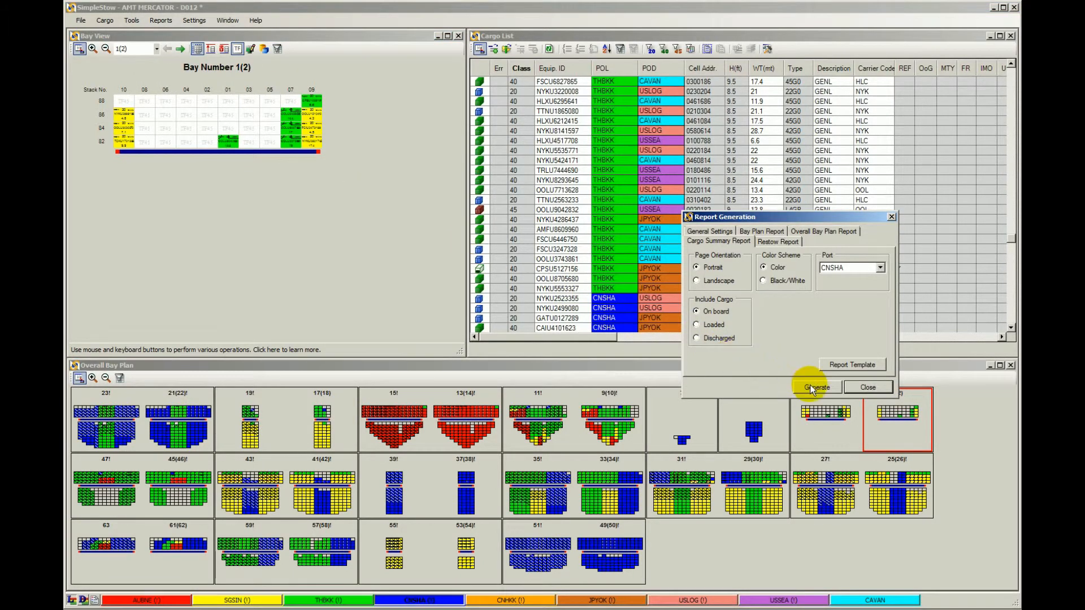
click(815, 386)
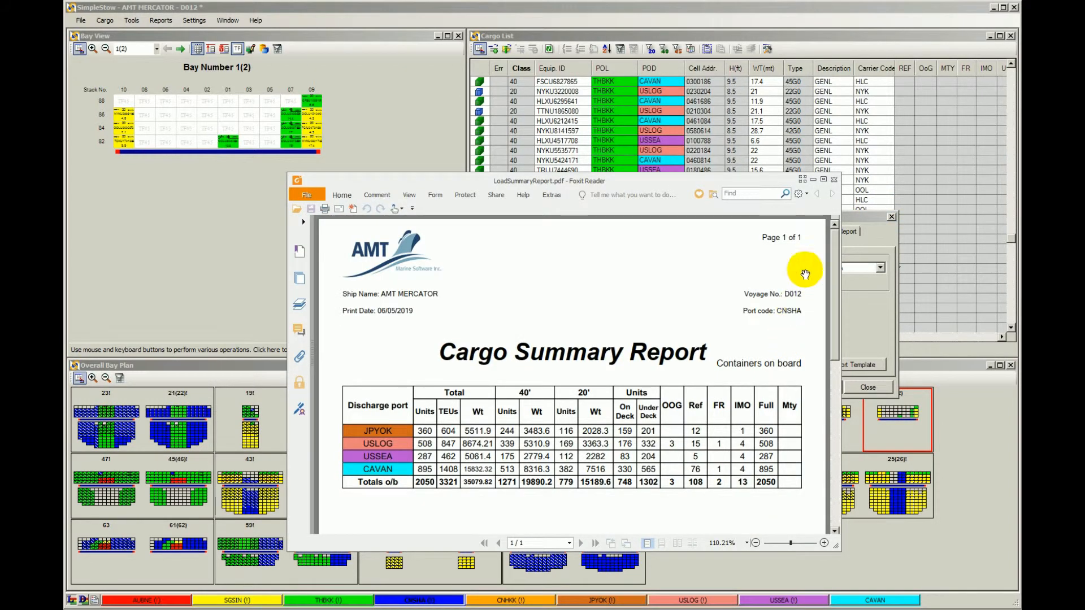
mouse_move(834, 181)
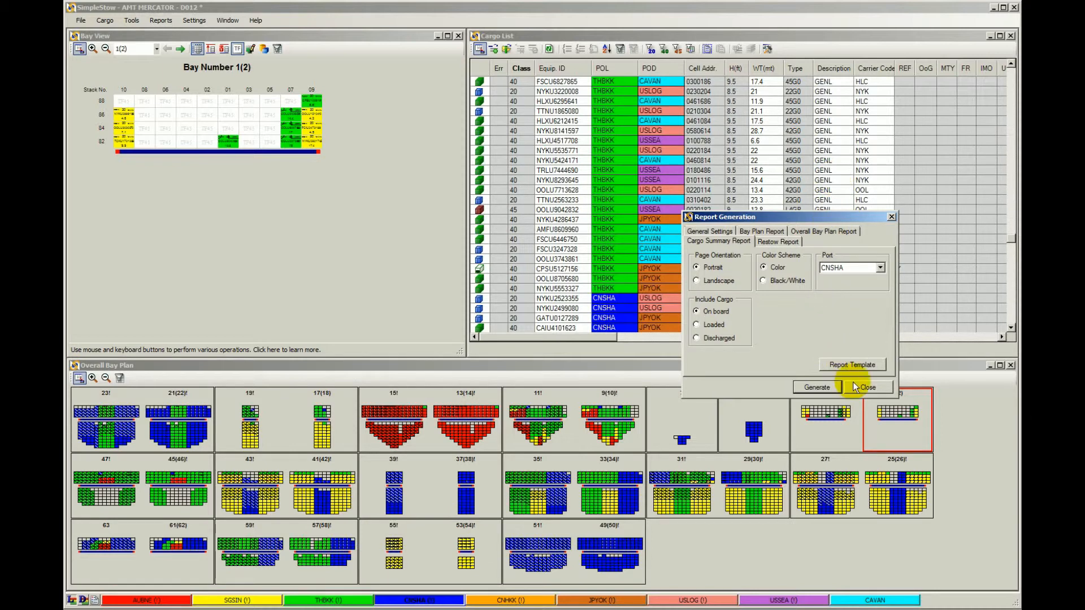
click(867, 386)
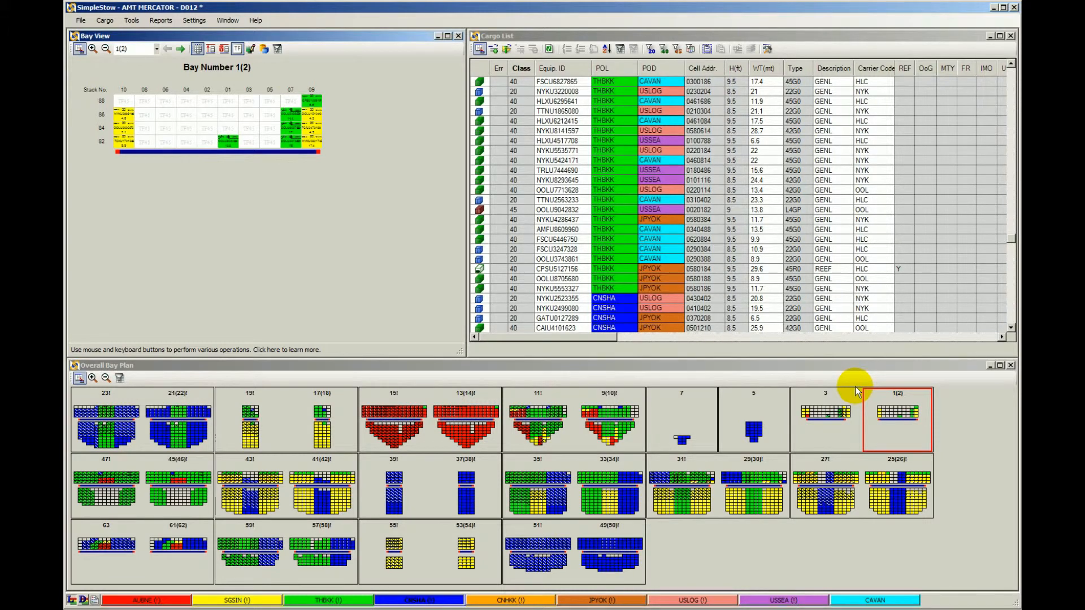
mouse_move(822, 387)
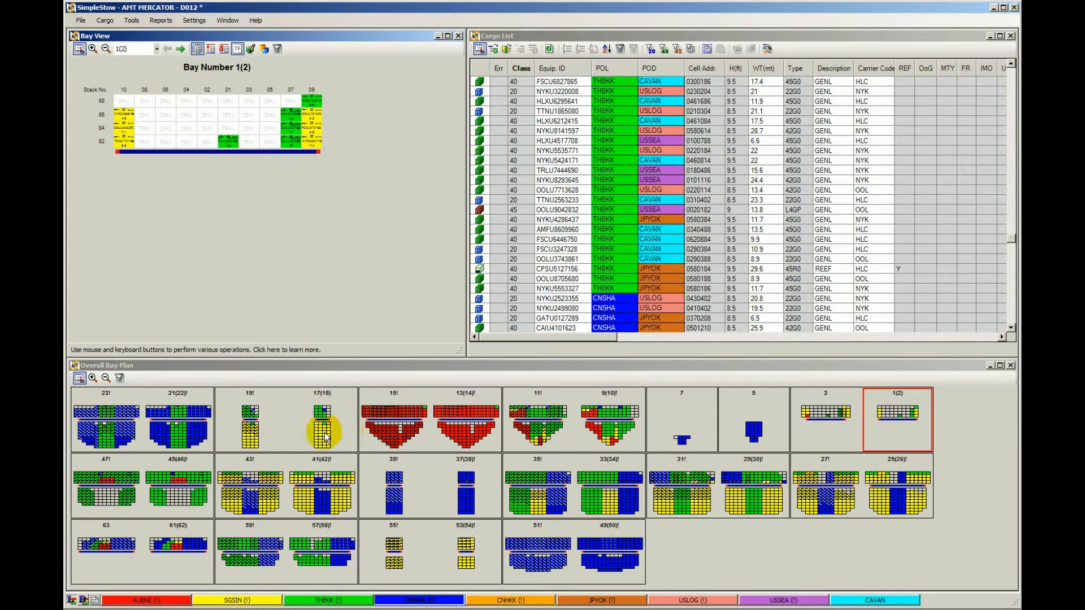
click(322, 420)
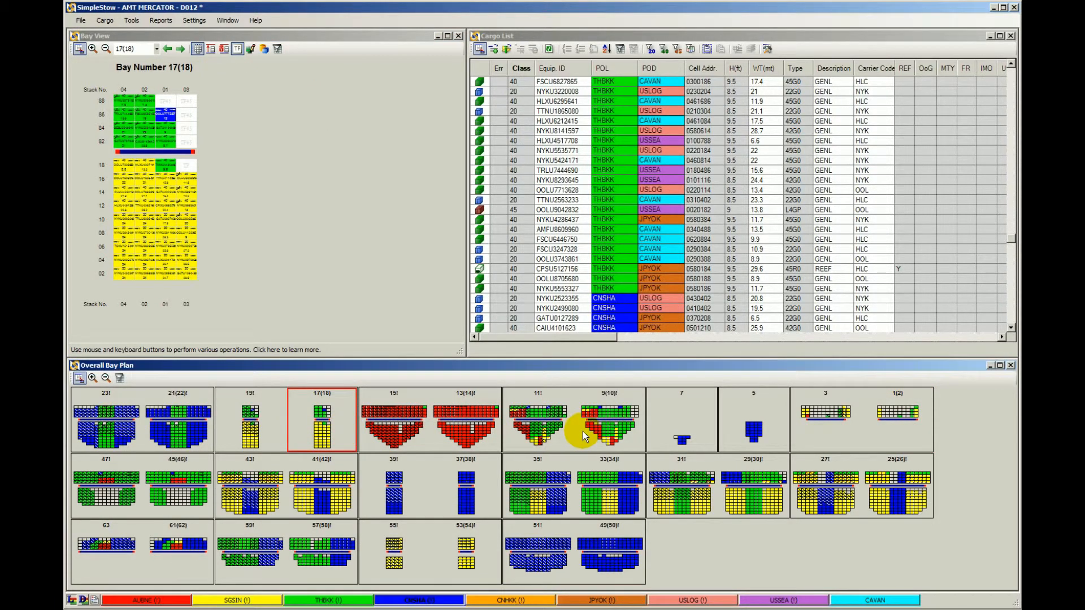
mouse_move(680, 434)
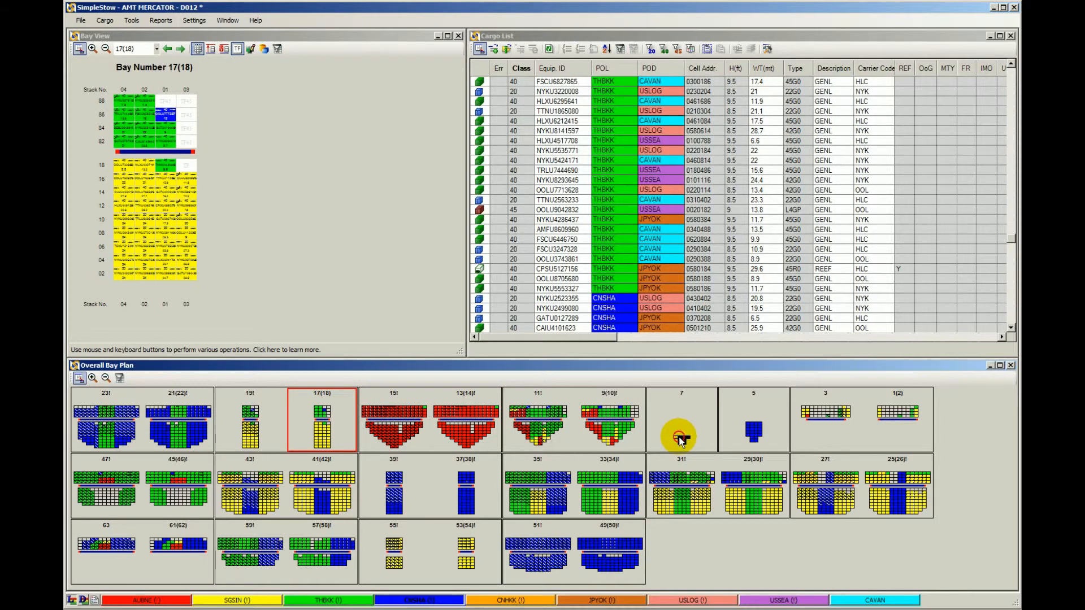
click(680, 420)
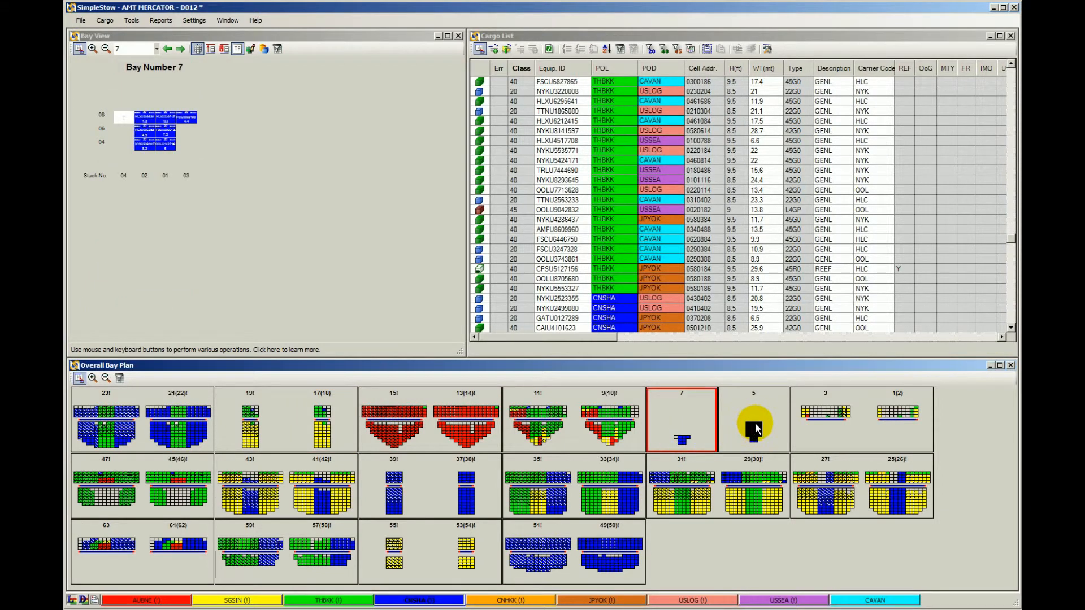
click(753, 419)
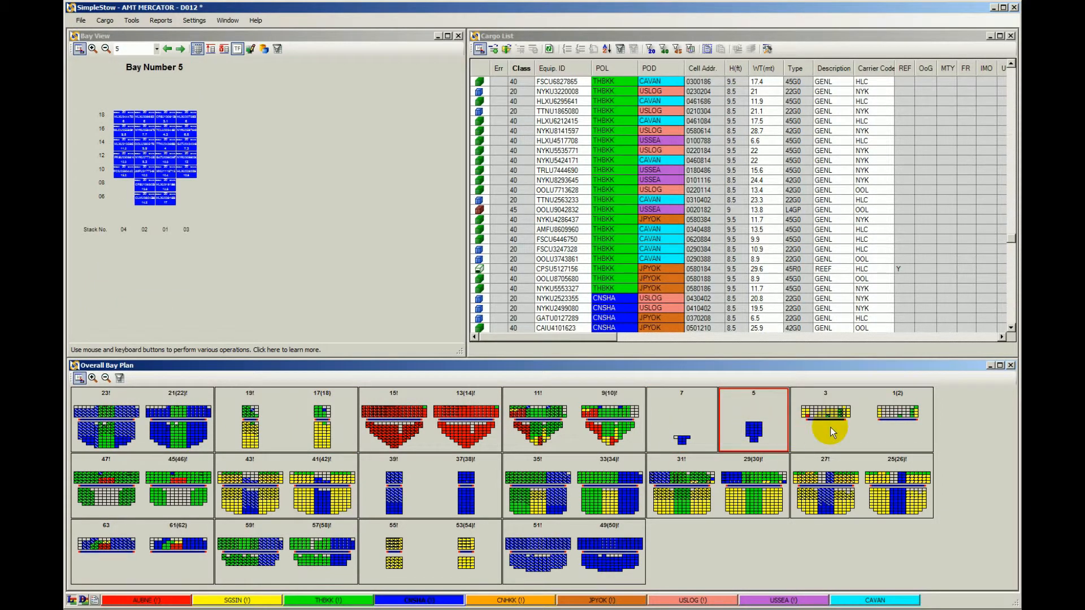
click(823, 420)
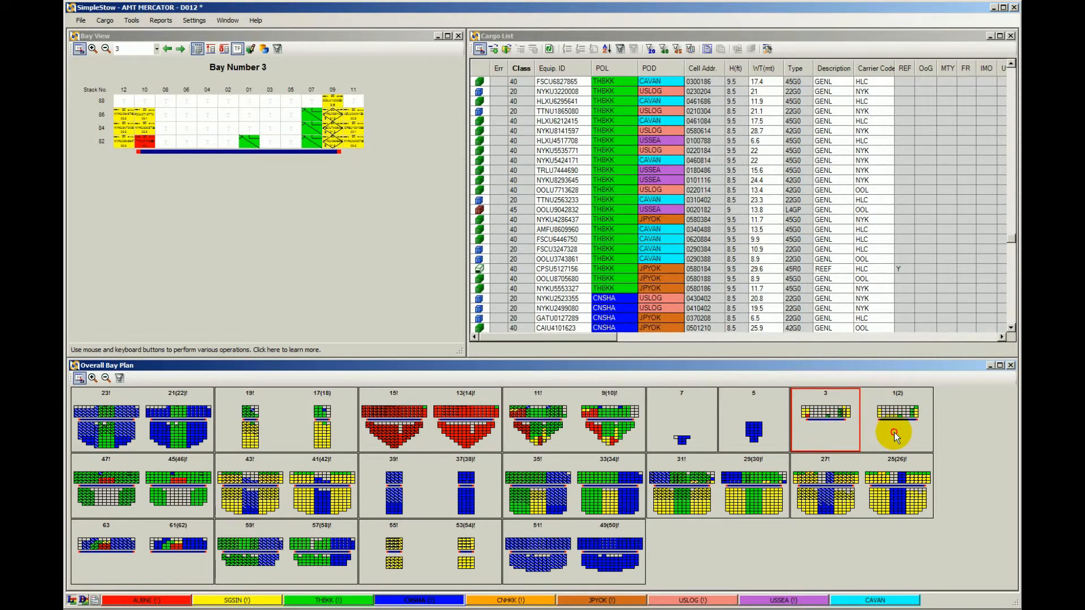
click(895, 421)
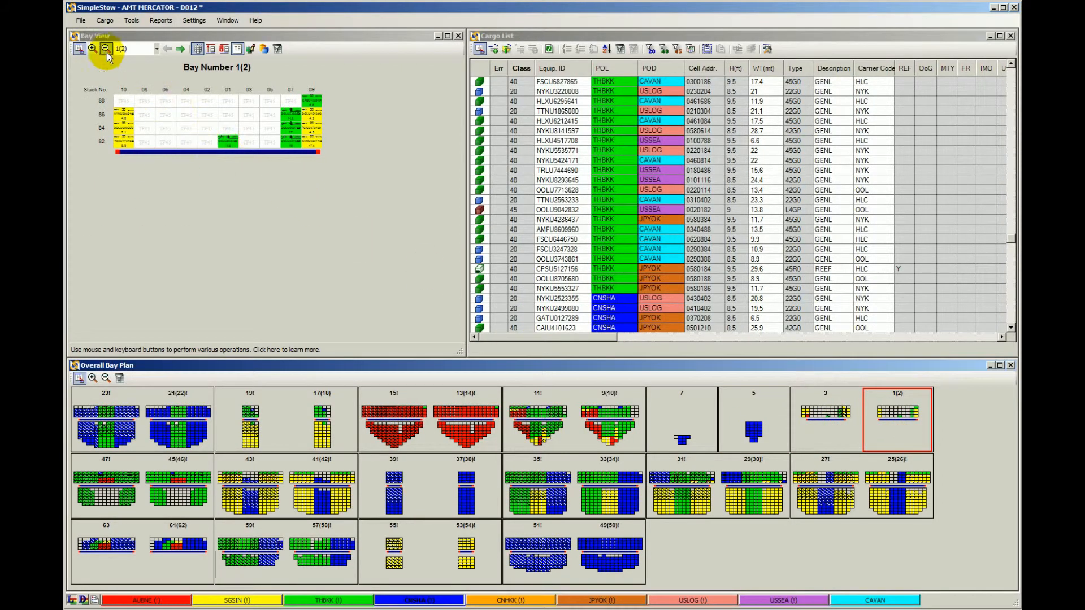
click(81, 19)
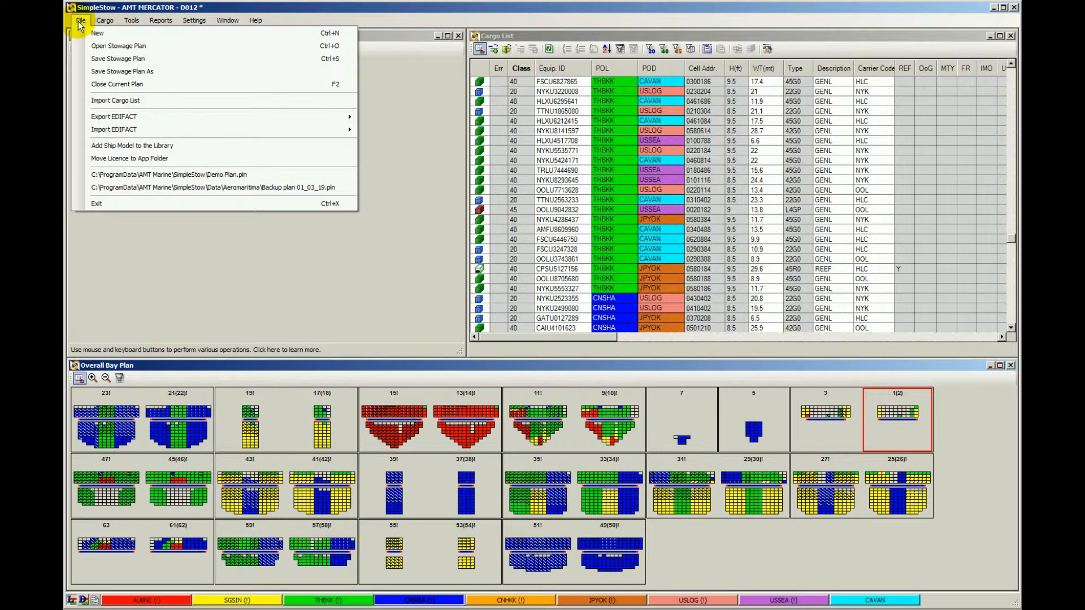
Import Demo MOVINS.edi via Import EDIFACT, stowing 330 containers with one error, and dismiss the error summary.
click(113, 128)
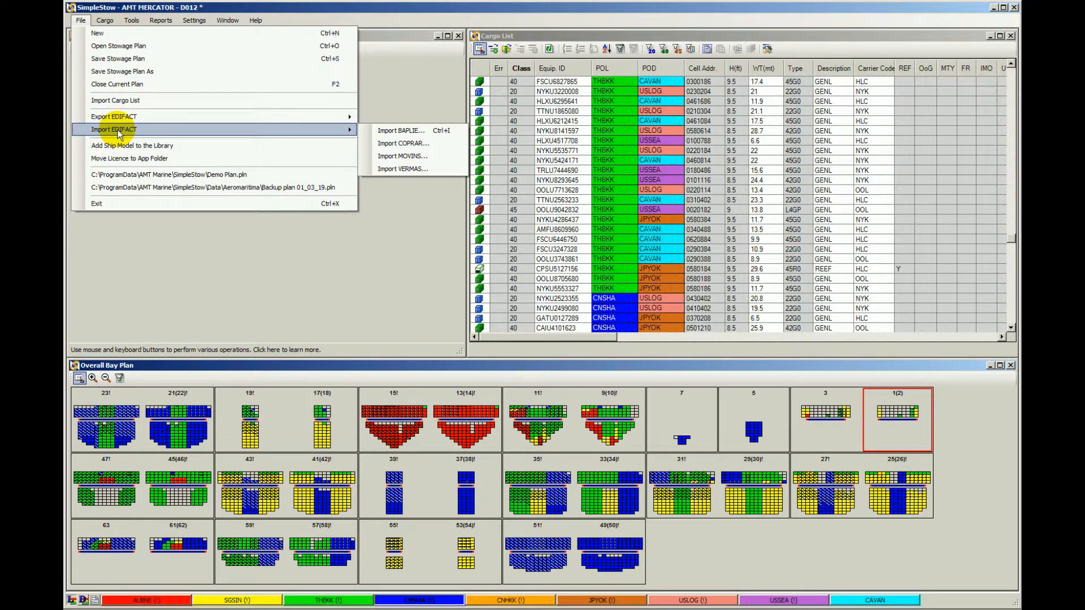
mouse_move(404, 156)
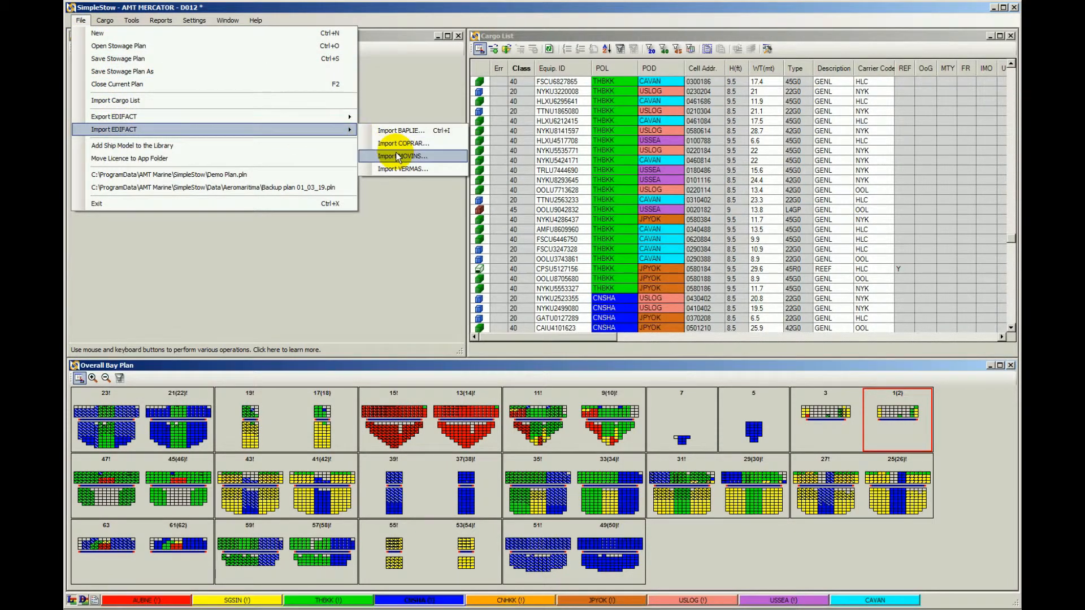
click(403, 156)
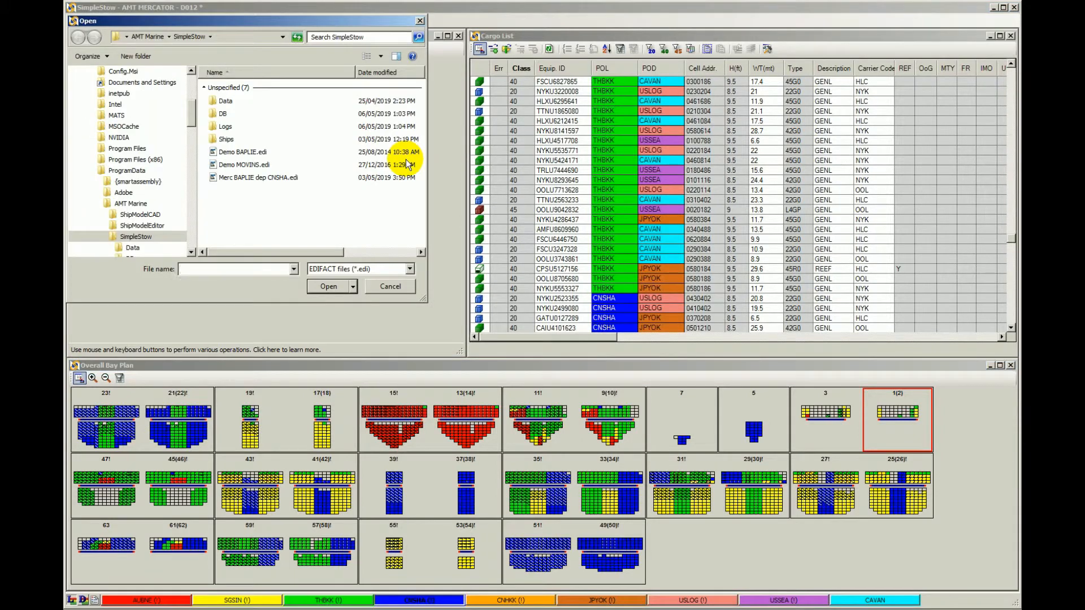
click(243, 165)
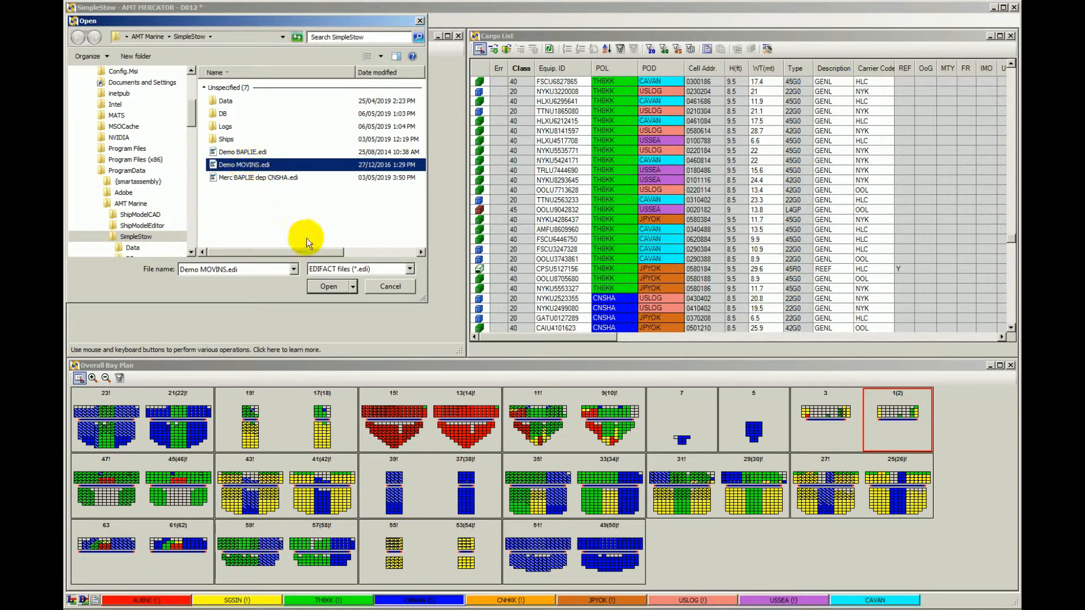
click(328, 286)
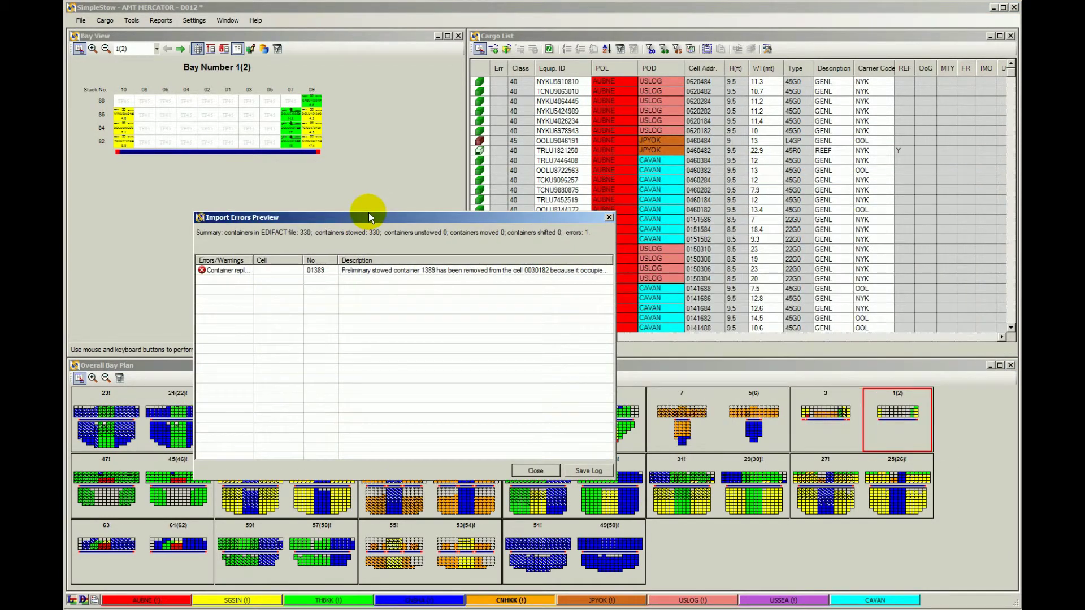
click(534, 470)
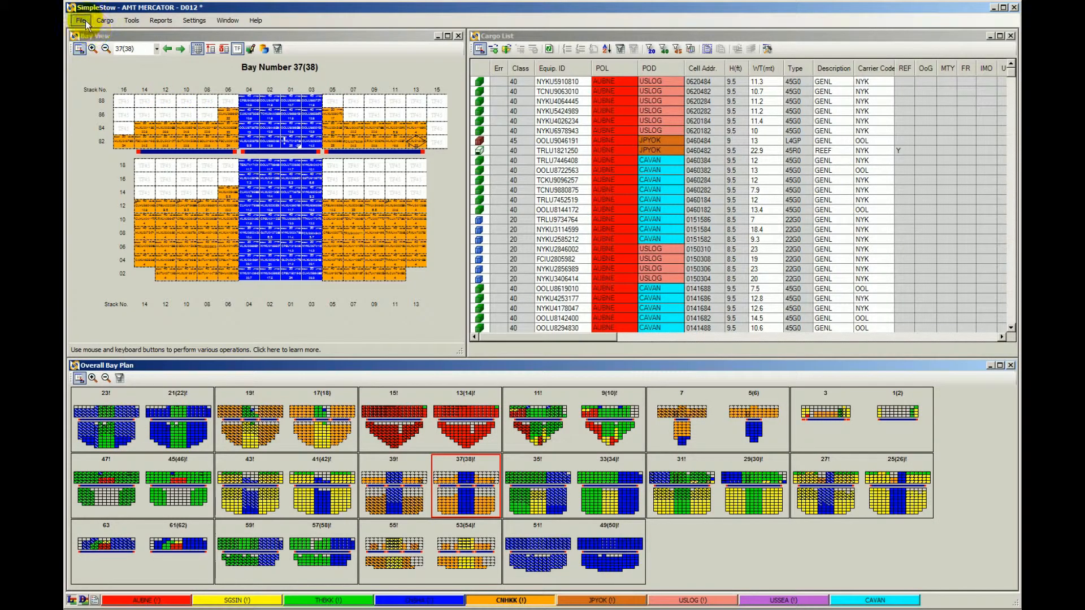
click(81, 19)
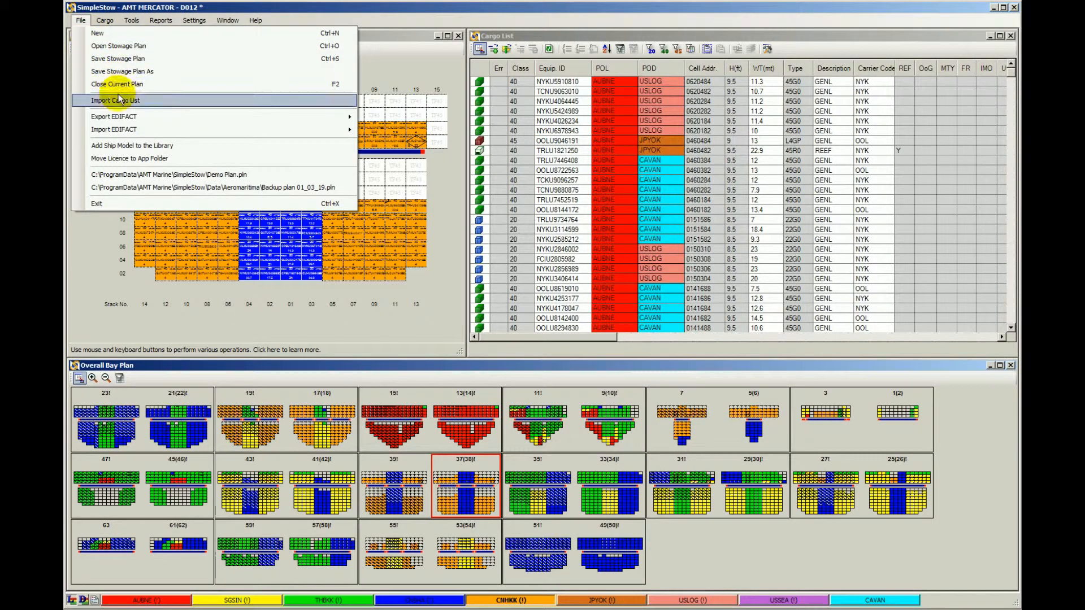
mouse_move(114, 116)
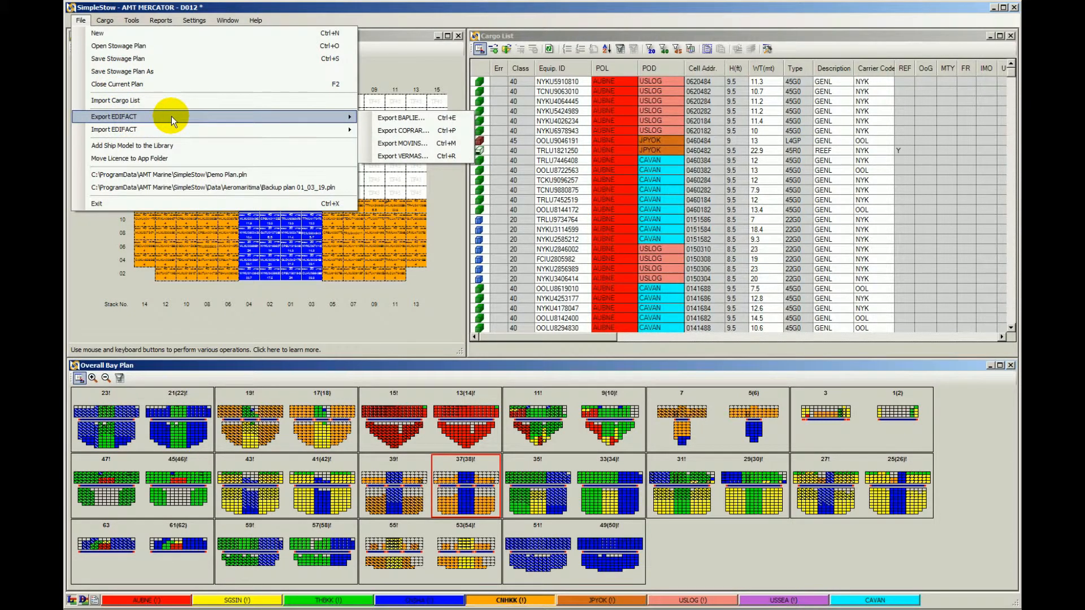
mouse_move(430, 131)
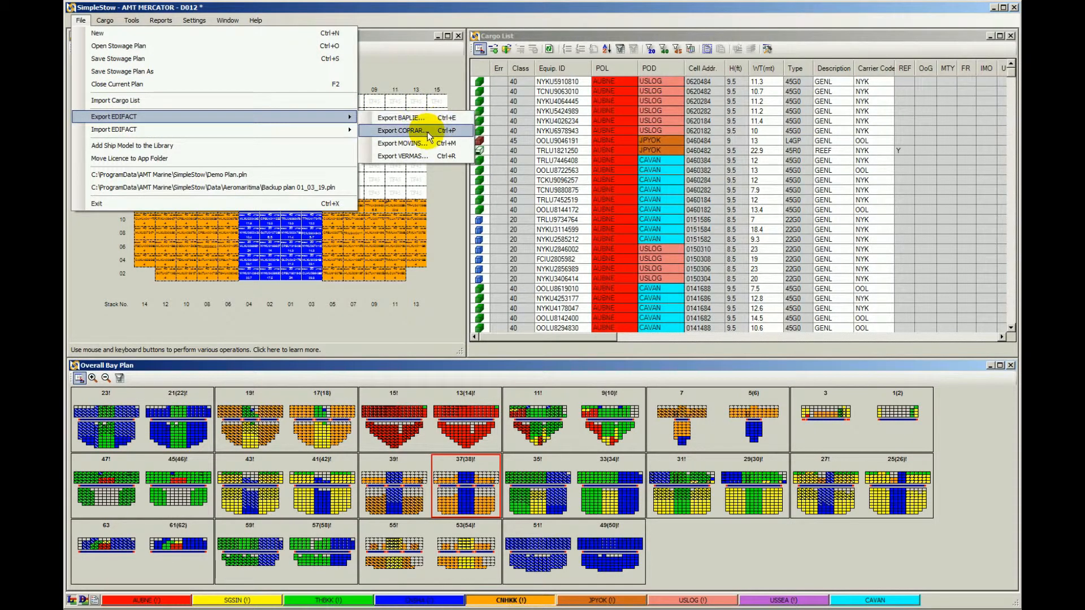
mouse_move(434, 159)
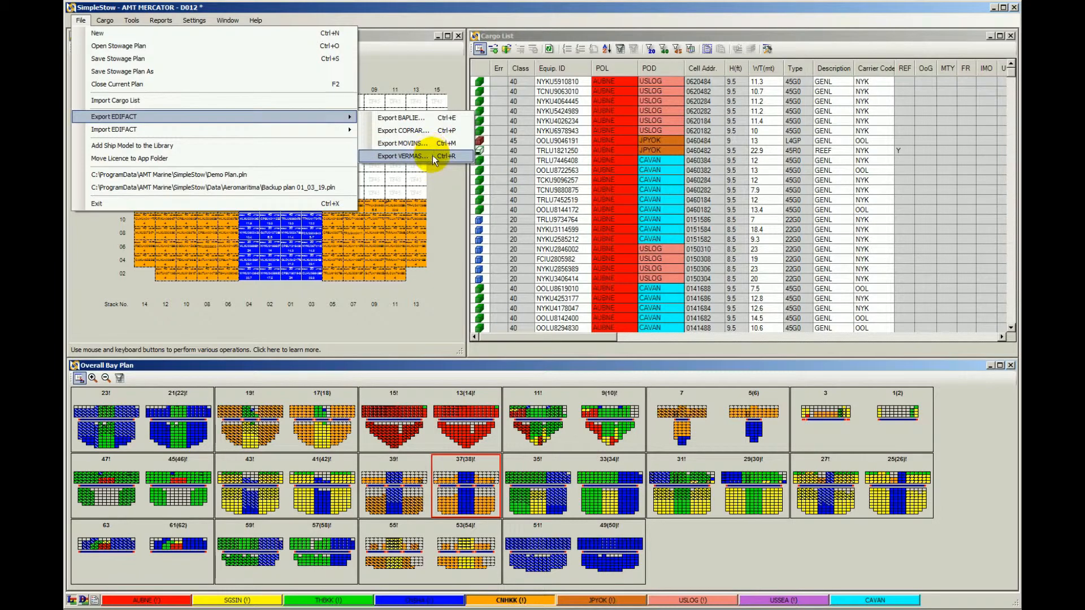
mouse_move(446, 206)
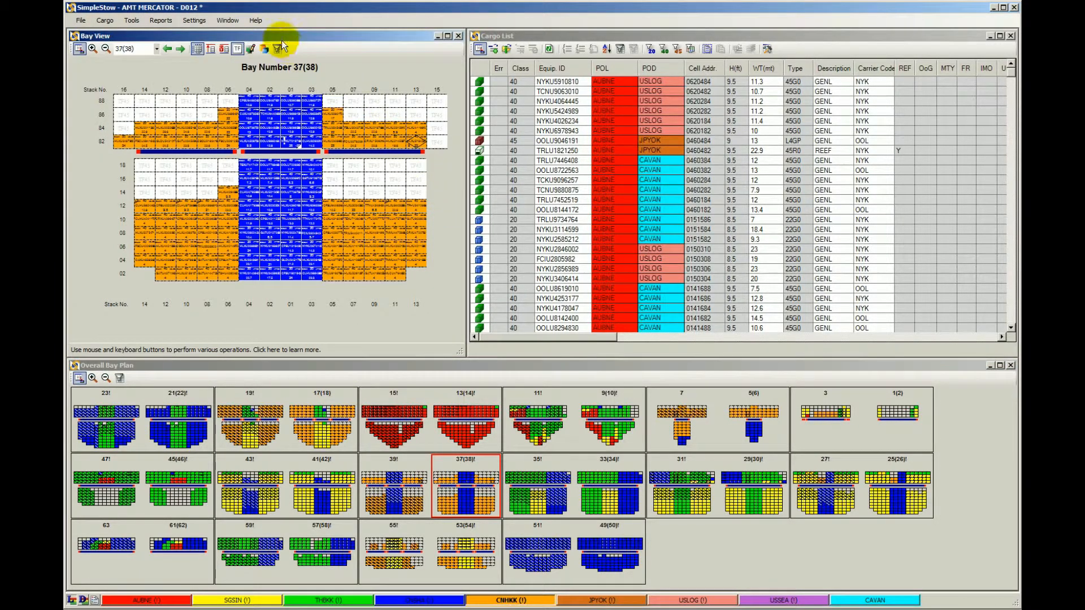
Navigate SimpleStow Help to Reference > Importing and Exporting EDIFACT Messages > Importing and Exporting BAPLIE.
click(256, 20)
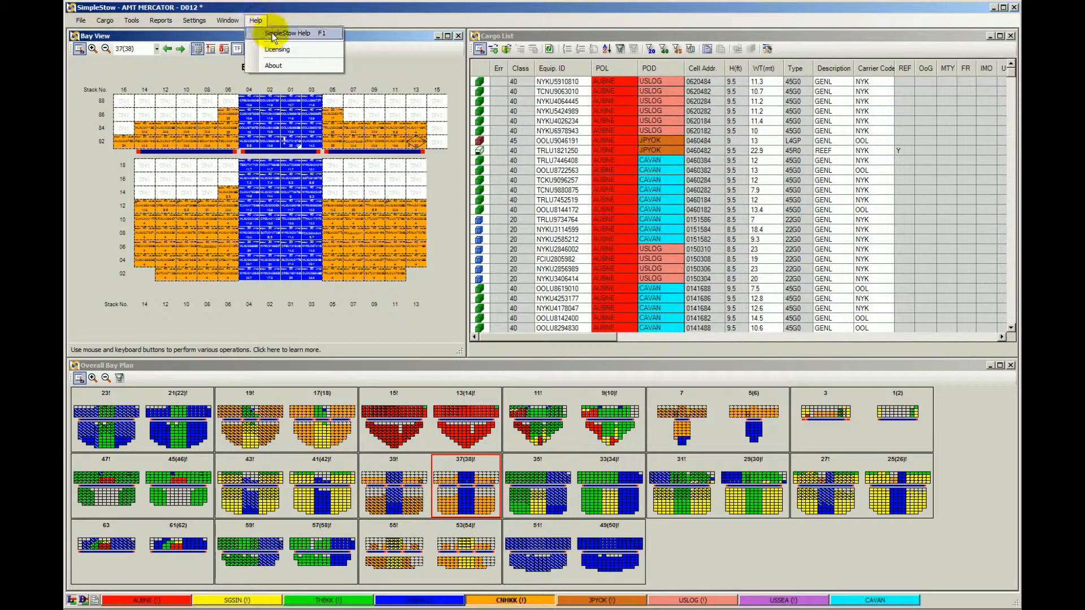
click(287, 32)
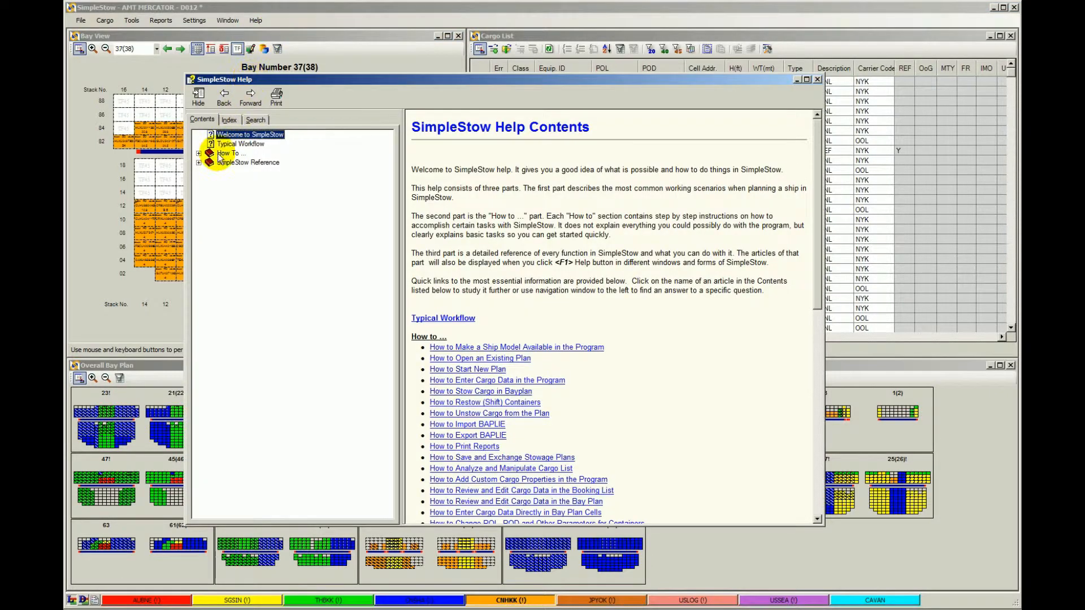
click(199, 161)
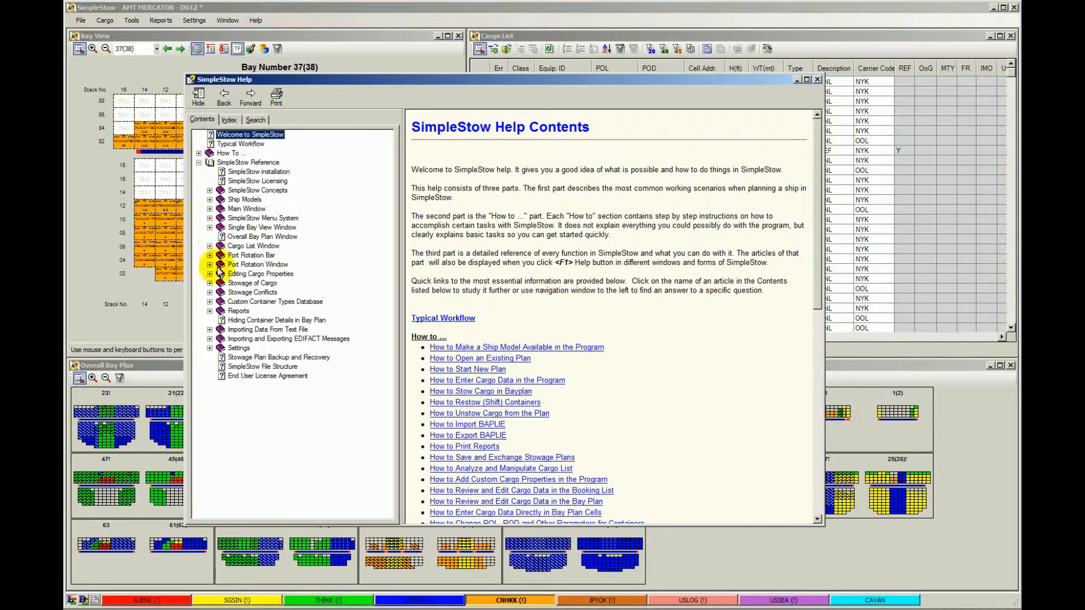
click(210, 338)
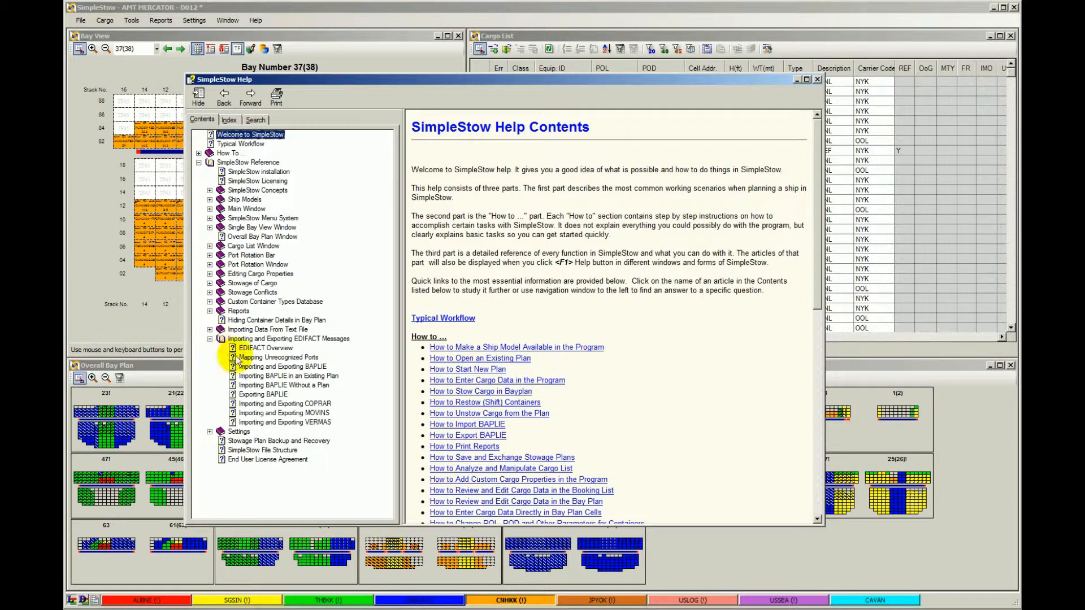
click(281, 366)
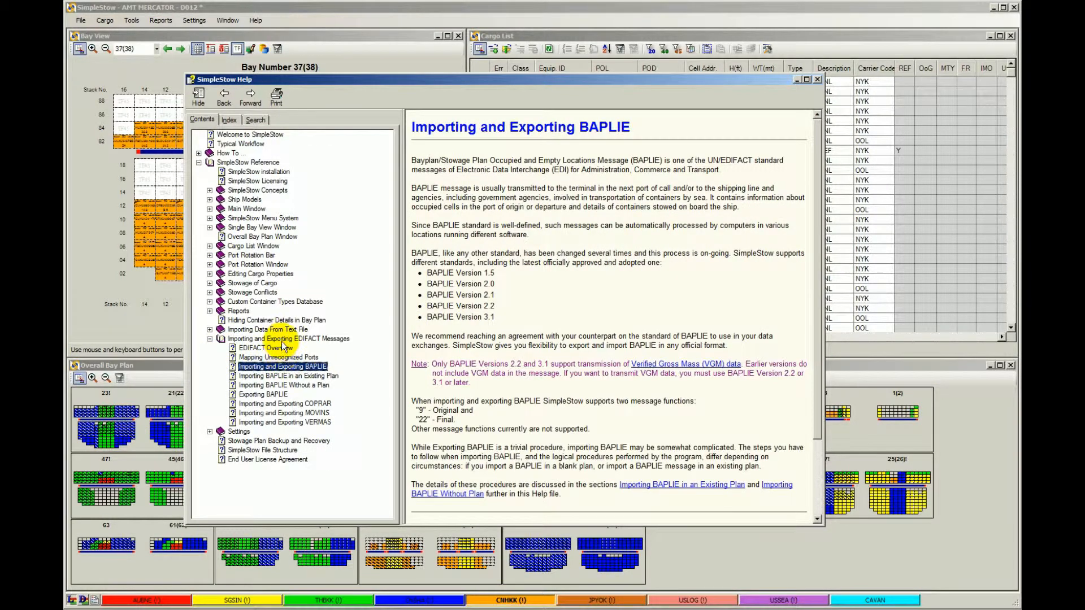